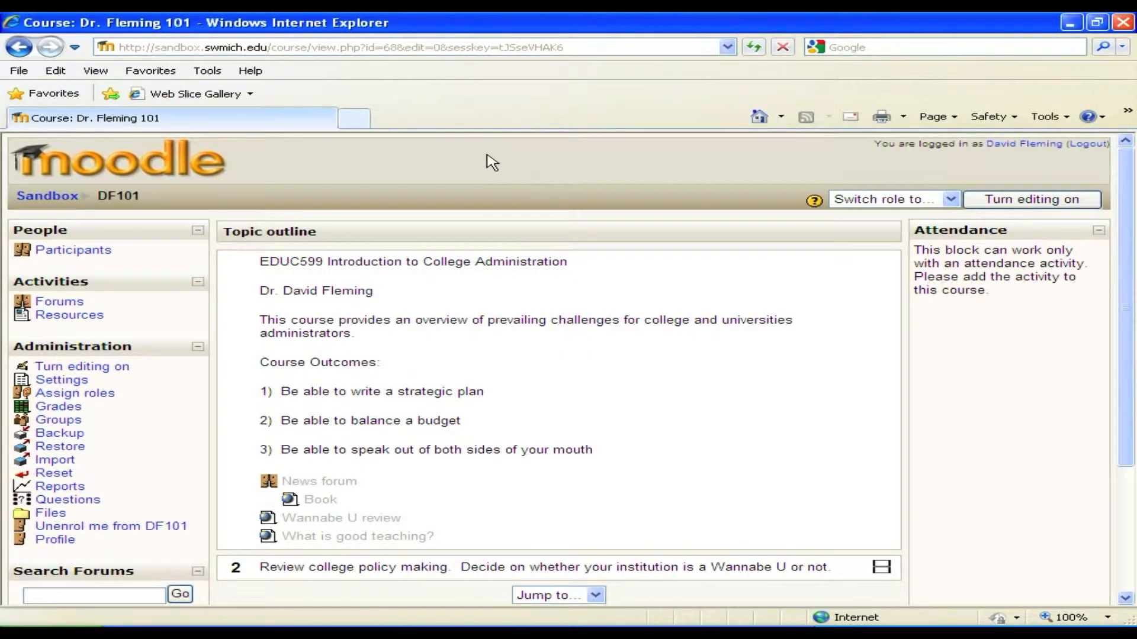
pyautogui.moveTo(492, 403)
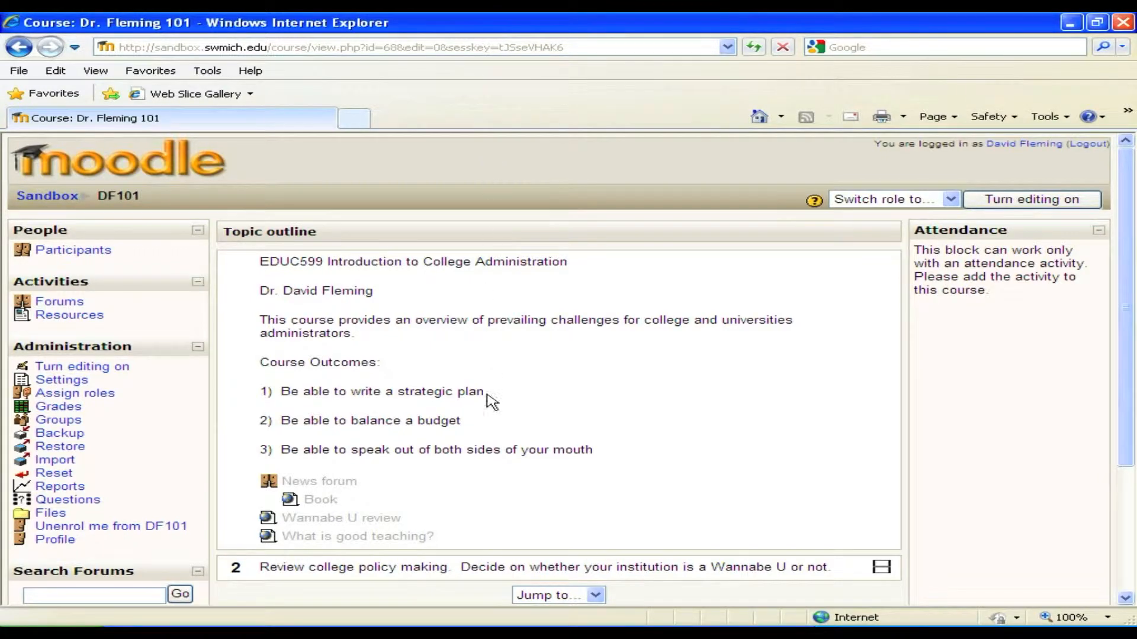
pyautogui.moveTo(149, 348)
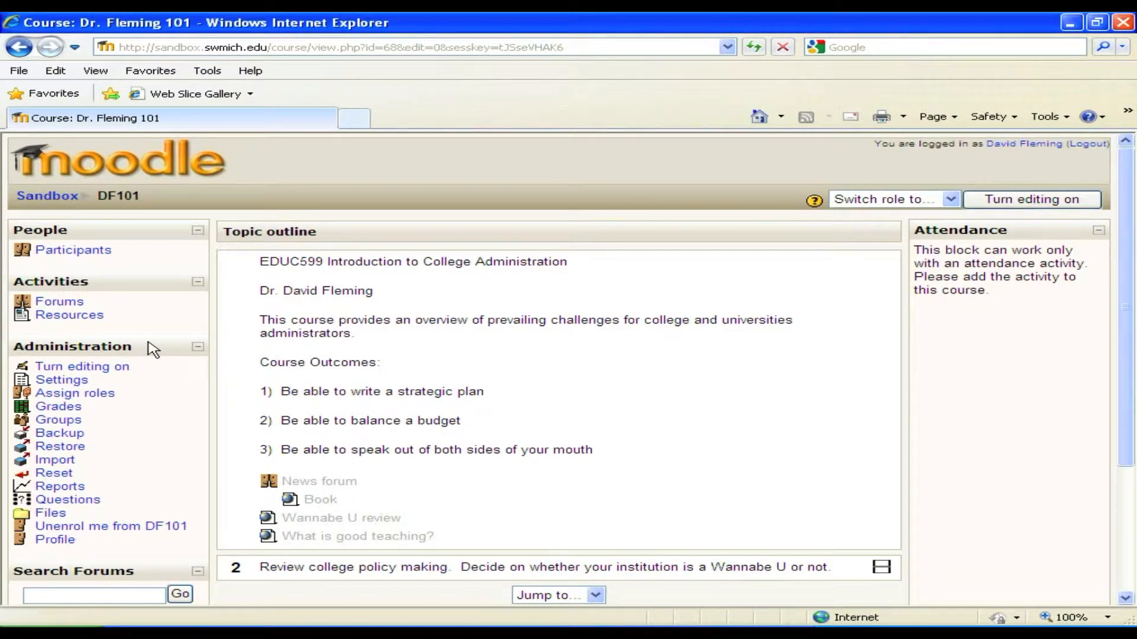
pyautogui.moveTo(838, 284)
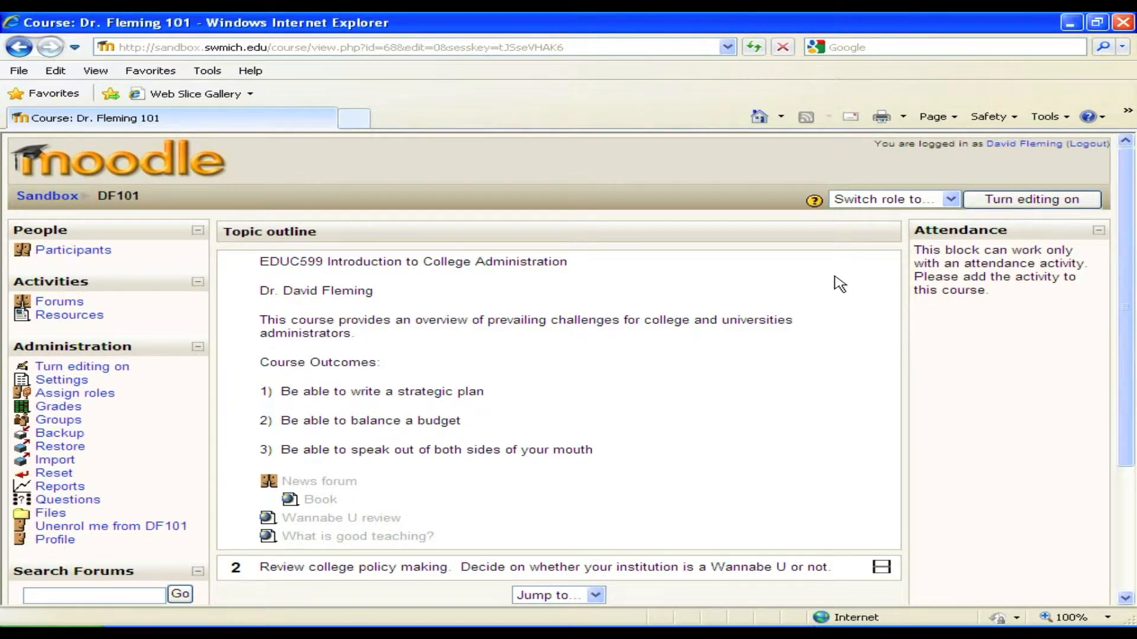
pyautogui.moveTo(721, 277)
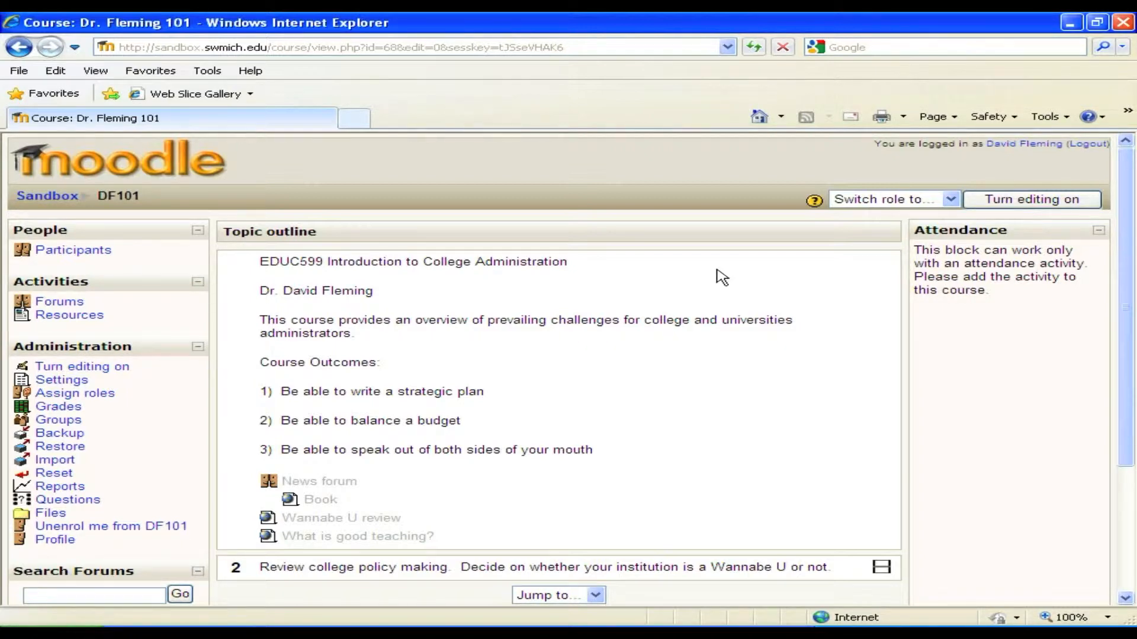
pyautogui.moveTo(729, 319)
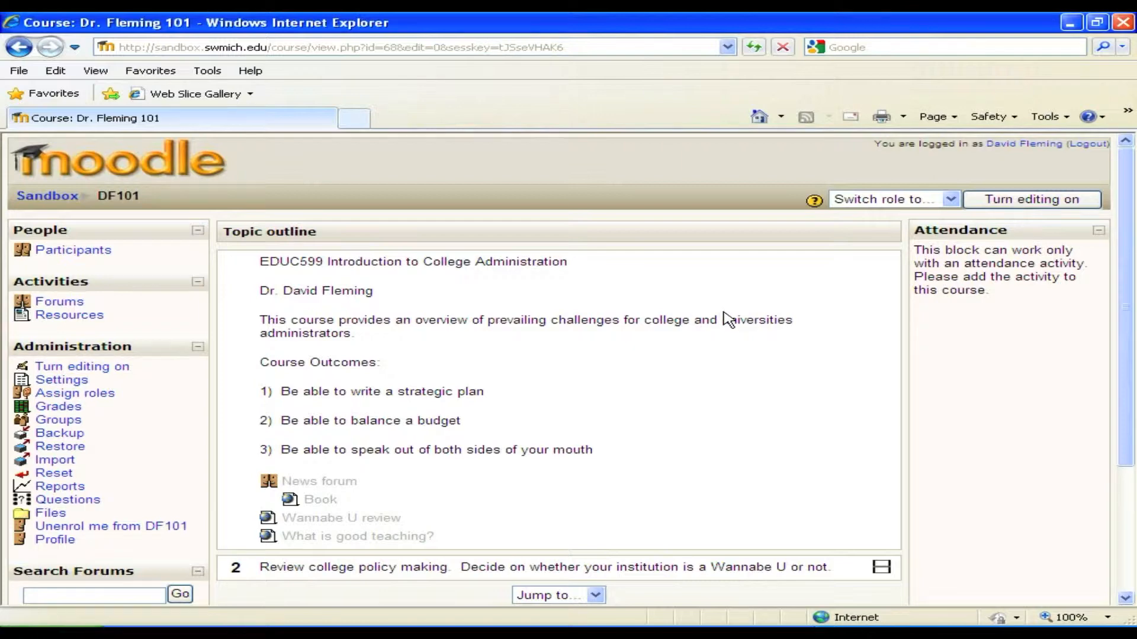
pyautogui.moveTo(1031, 199)
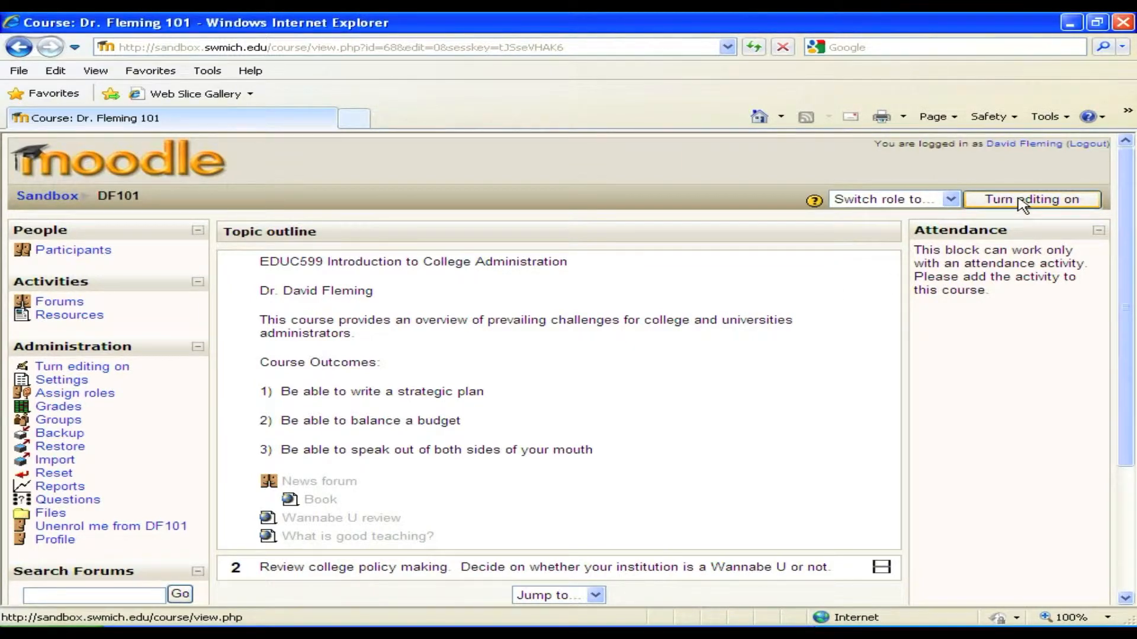
# Turn editing on and add a 'Link to a file or web site' resource to the top topic.
pyautogui.click(1031, 200)
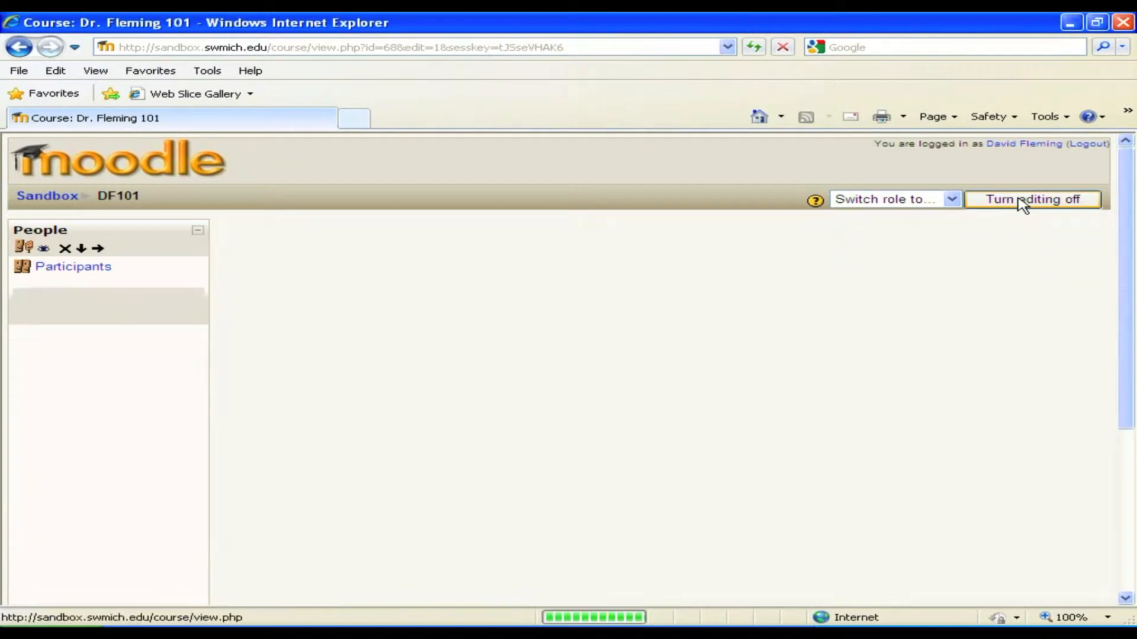
pyautogui.click(1031, 200)
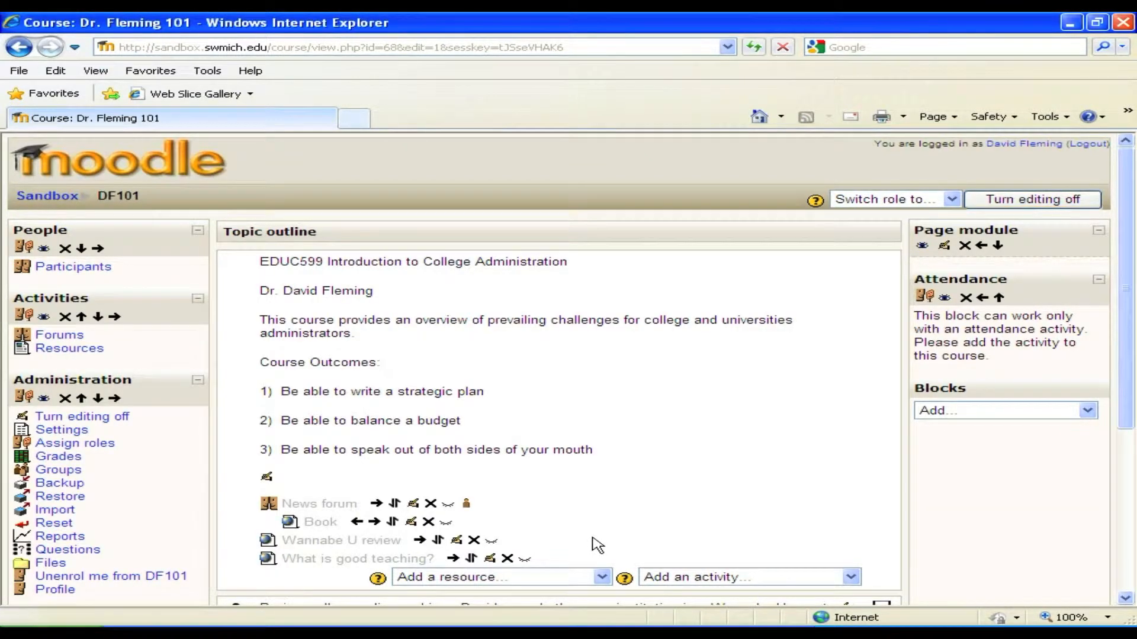
pyautogui.moveTo(603, 588)
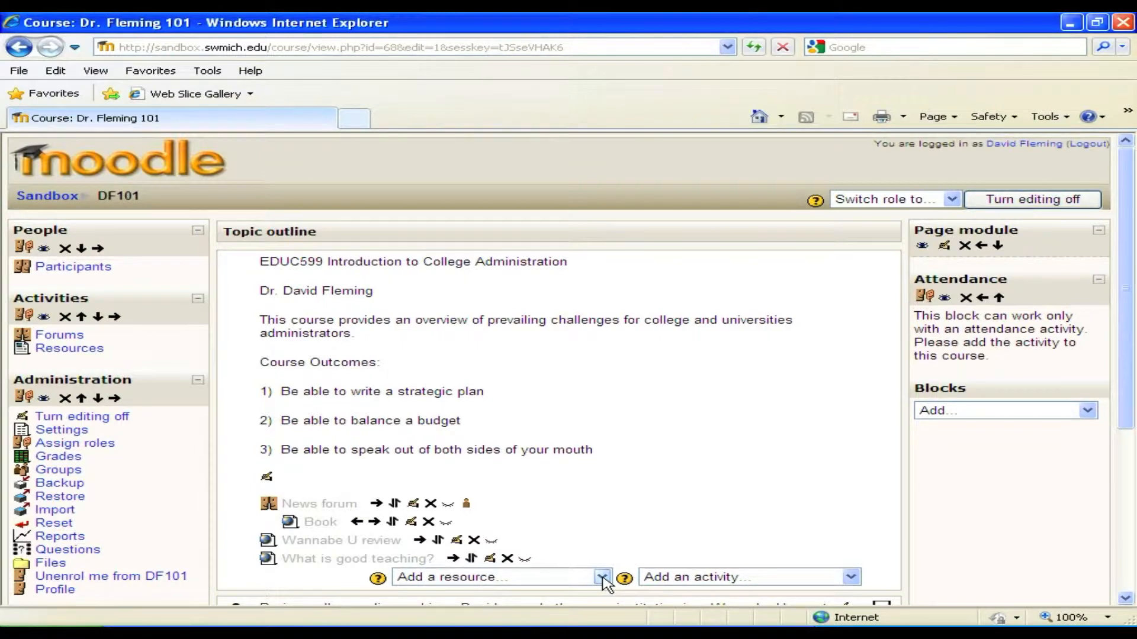
pyautogui.click(603, 577)
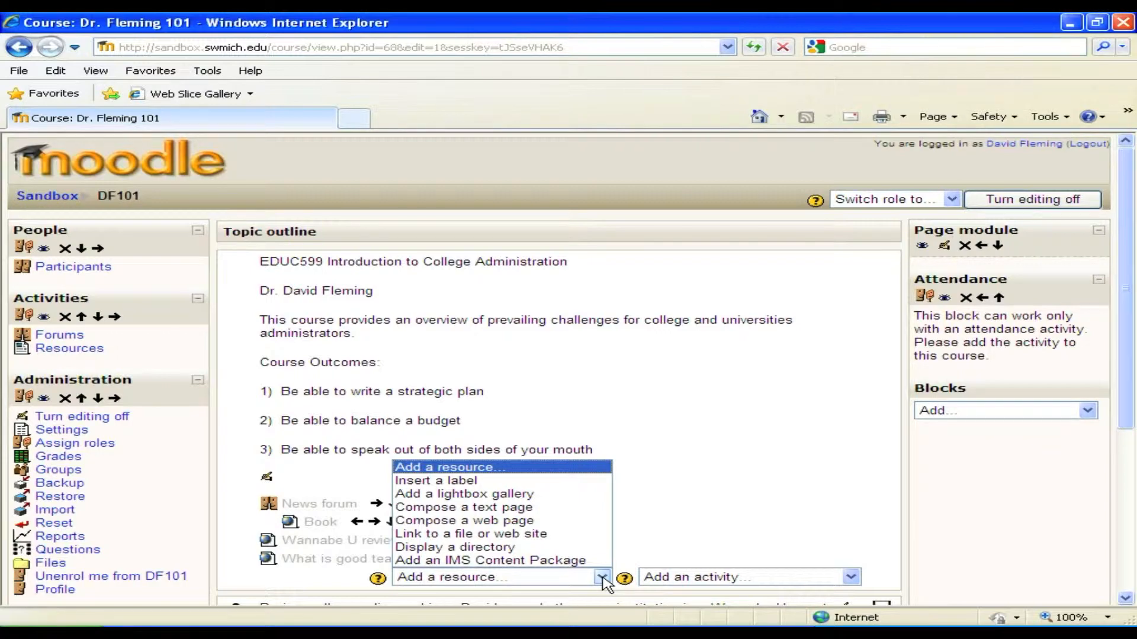
pyautogui.moveTo(526, 534)
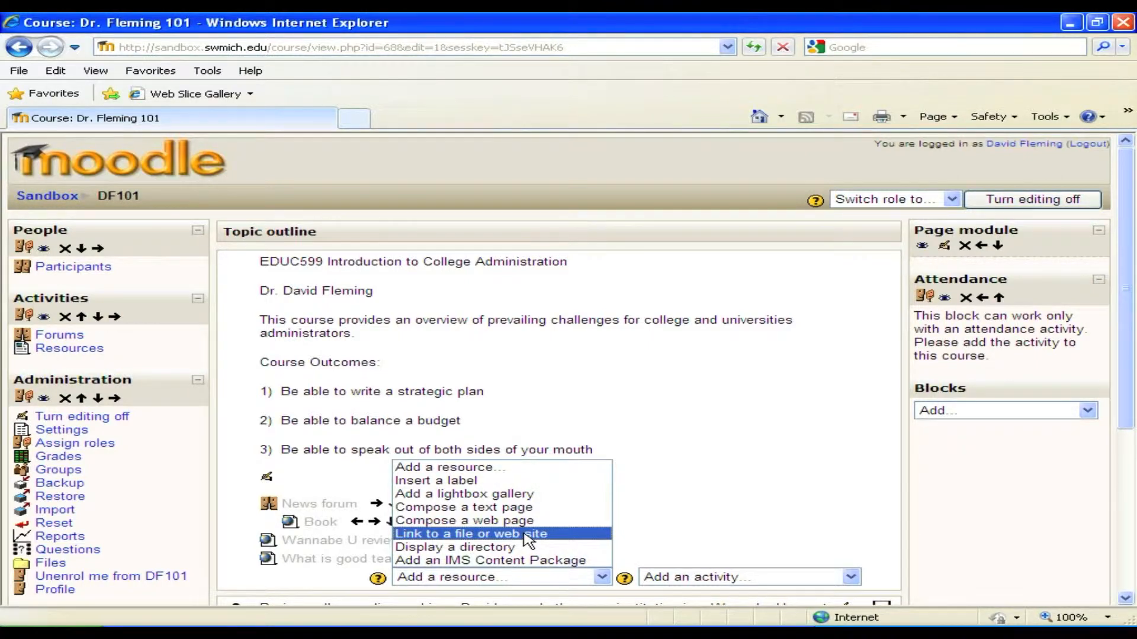
pyautogui.click(471, 534)
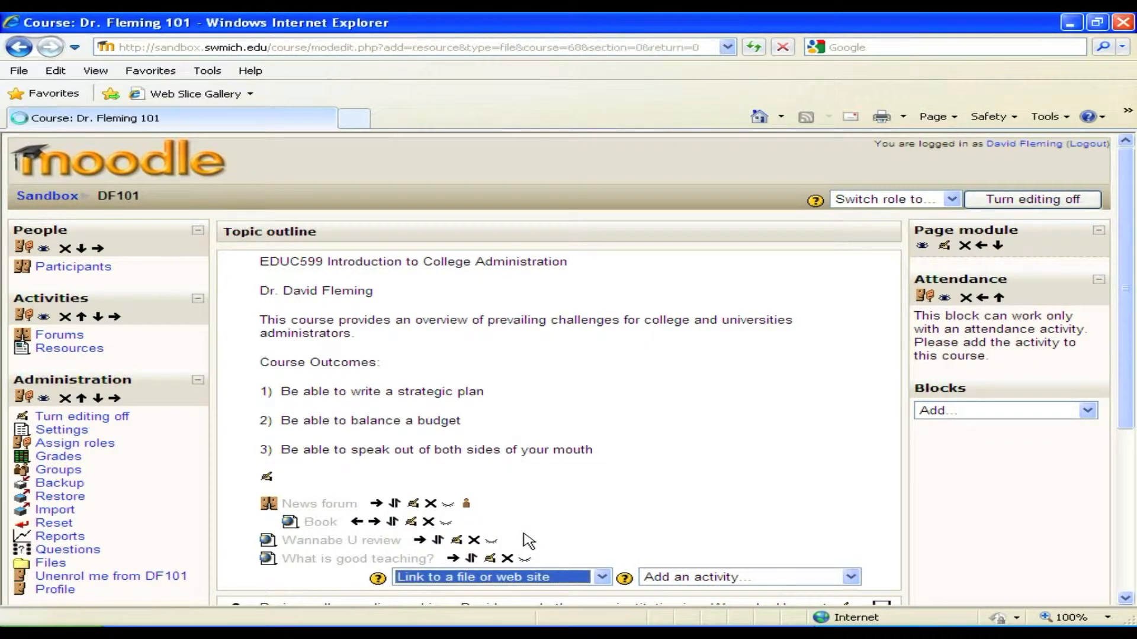
# Name the resource 'Syllabus' with summary 'Course Schedule', then open the file chooser.
pyautogui.click(495, 576)
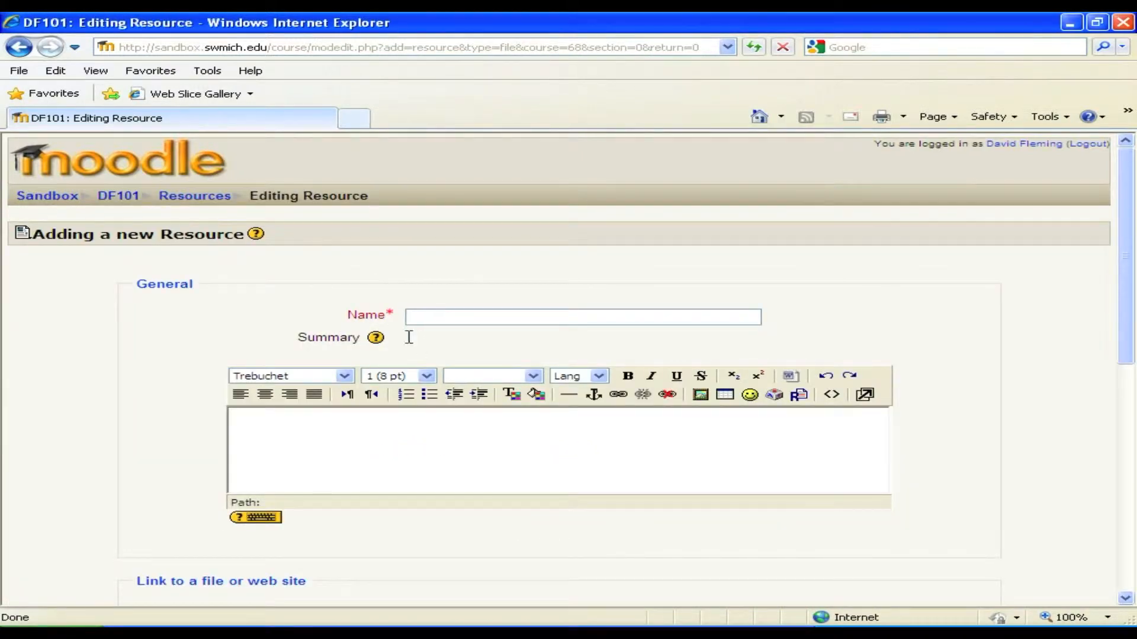
pyautogui.click(581, 317)
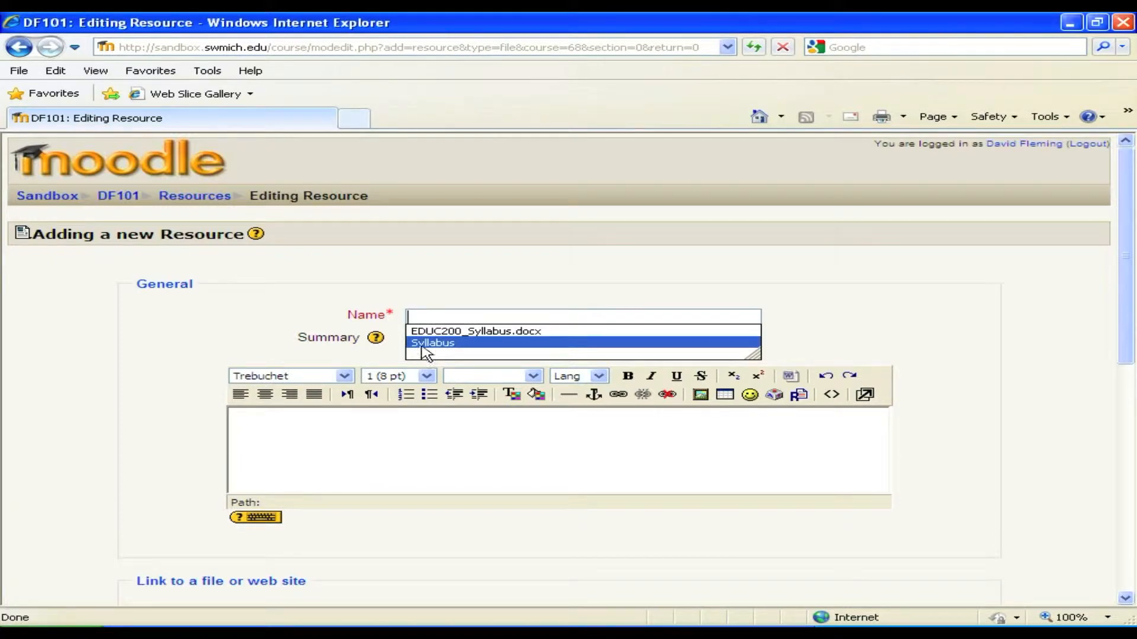
pyautogui.click(433, 343)
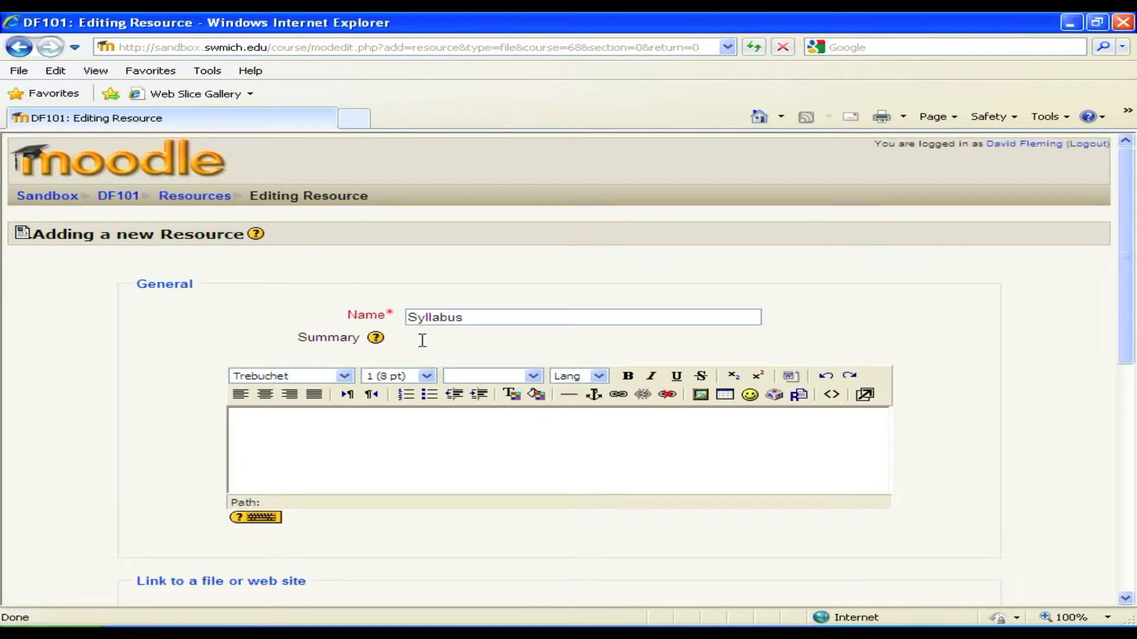
pyautogui.click(343, 450)
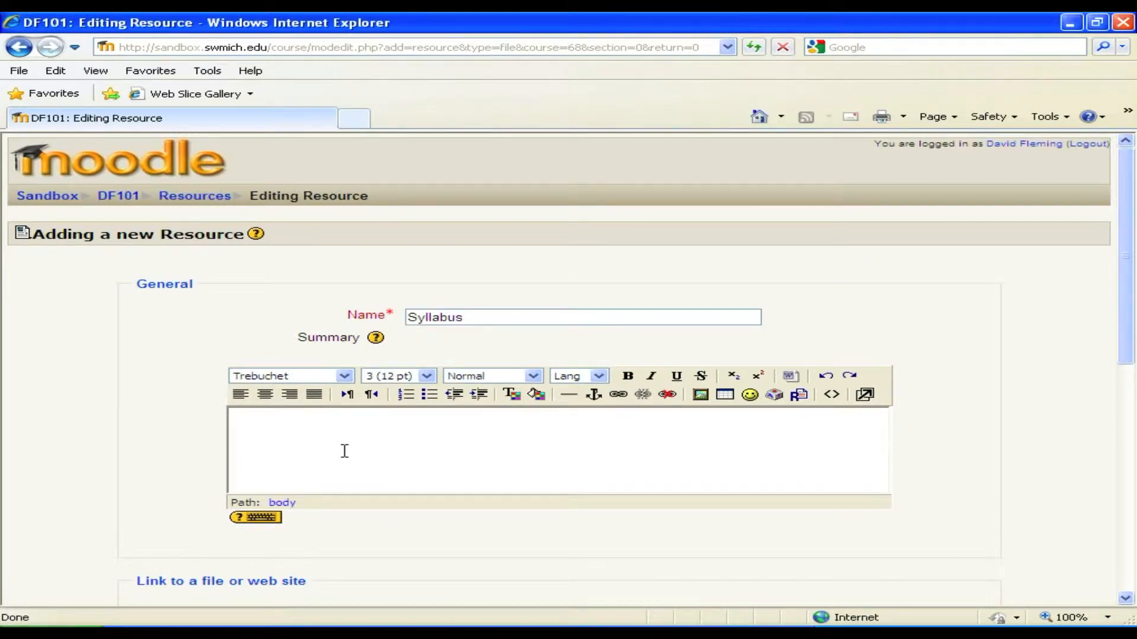
pyautogui.write('Course')
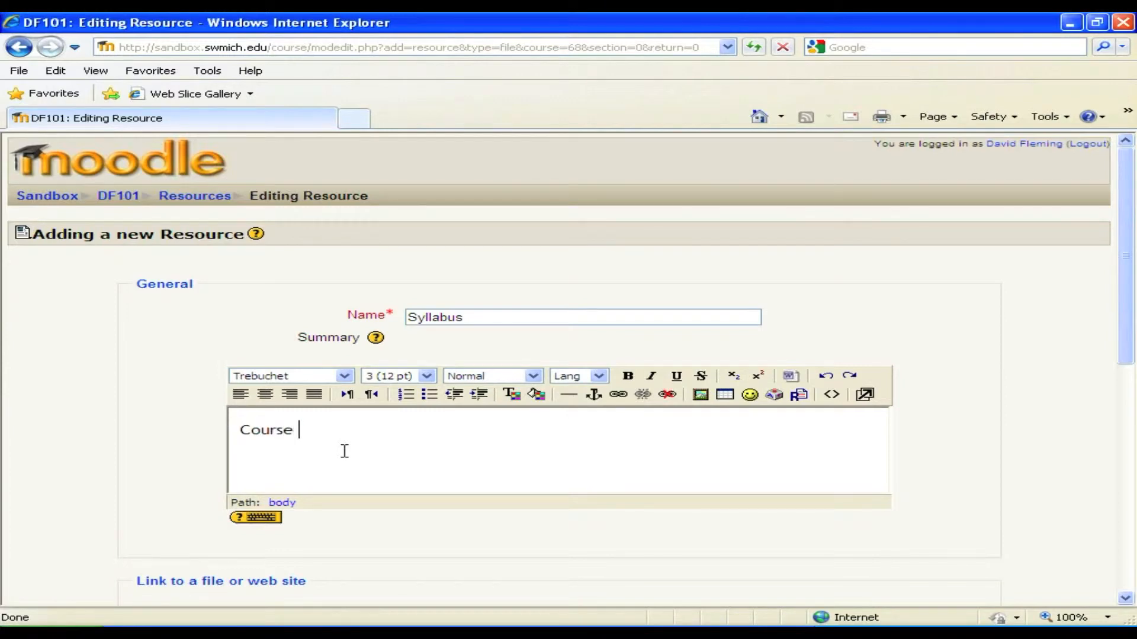
pyautogui.write('Schedule')
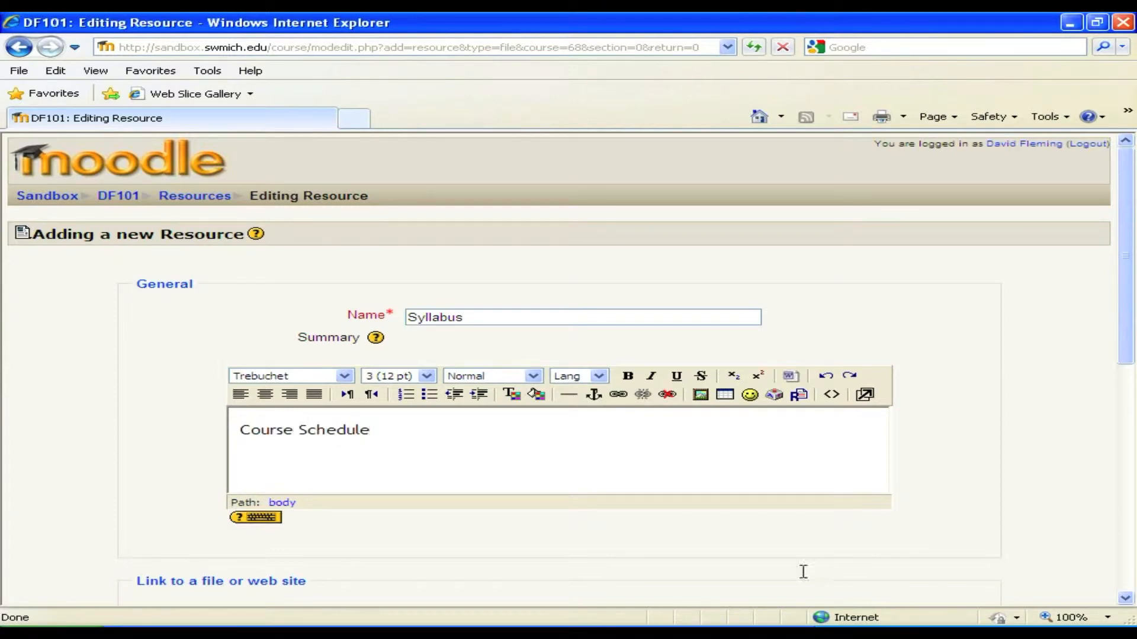
pyautogui.moveTo(1117, 212)
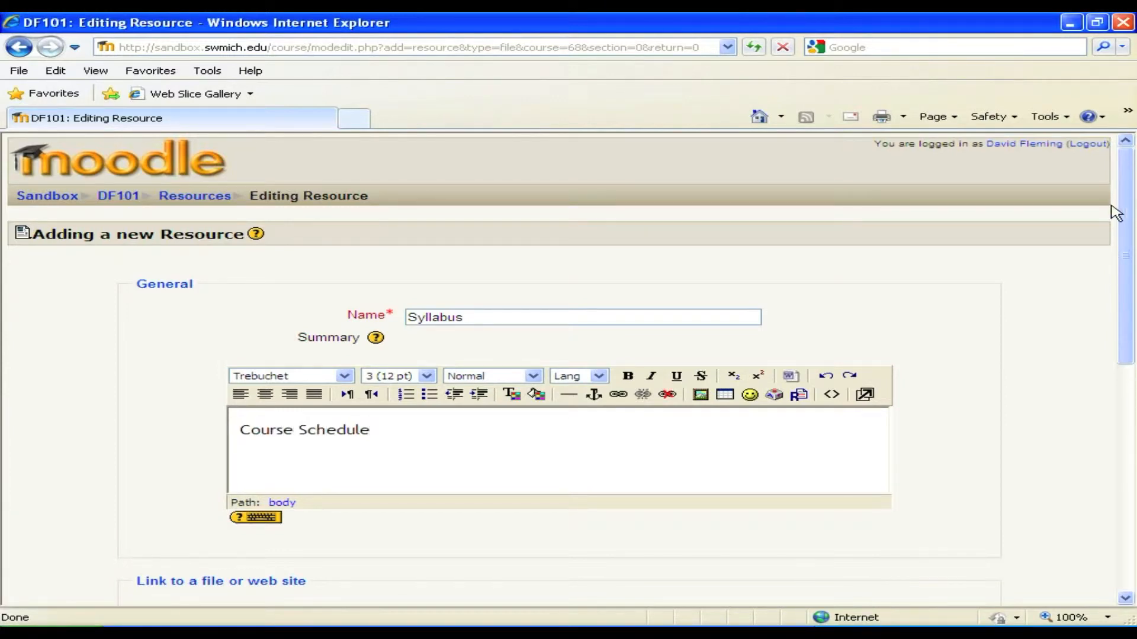
pyautogui.scroll(-3)
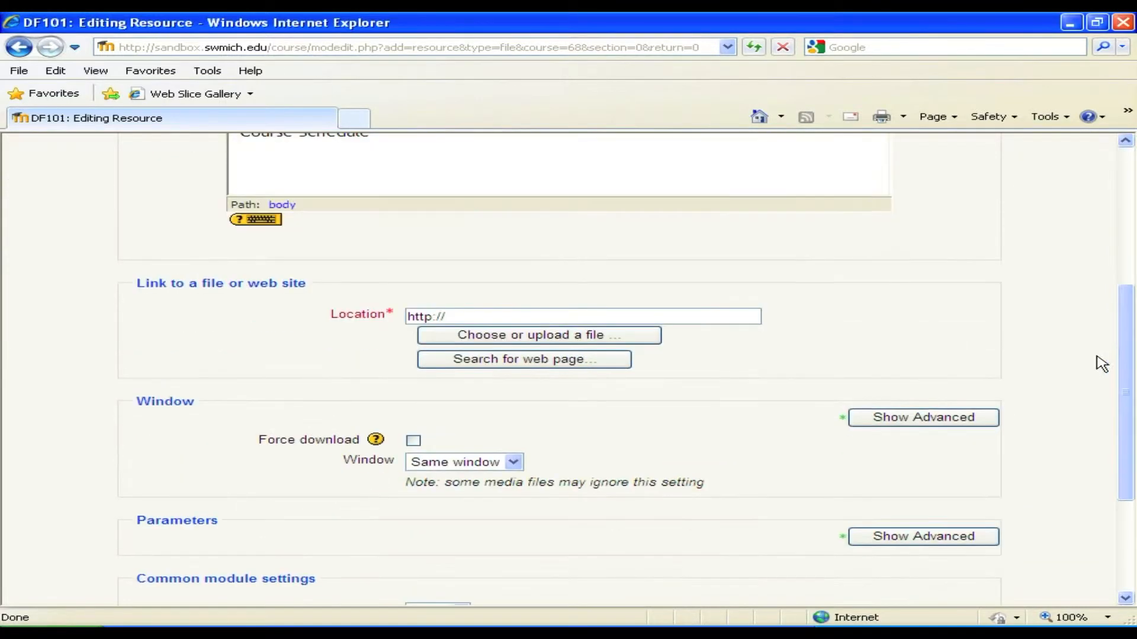
pyautogui.moveTo(627, 344)
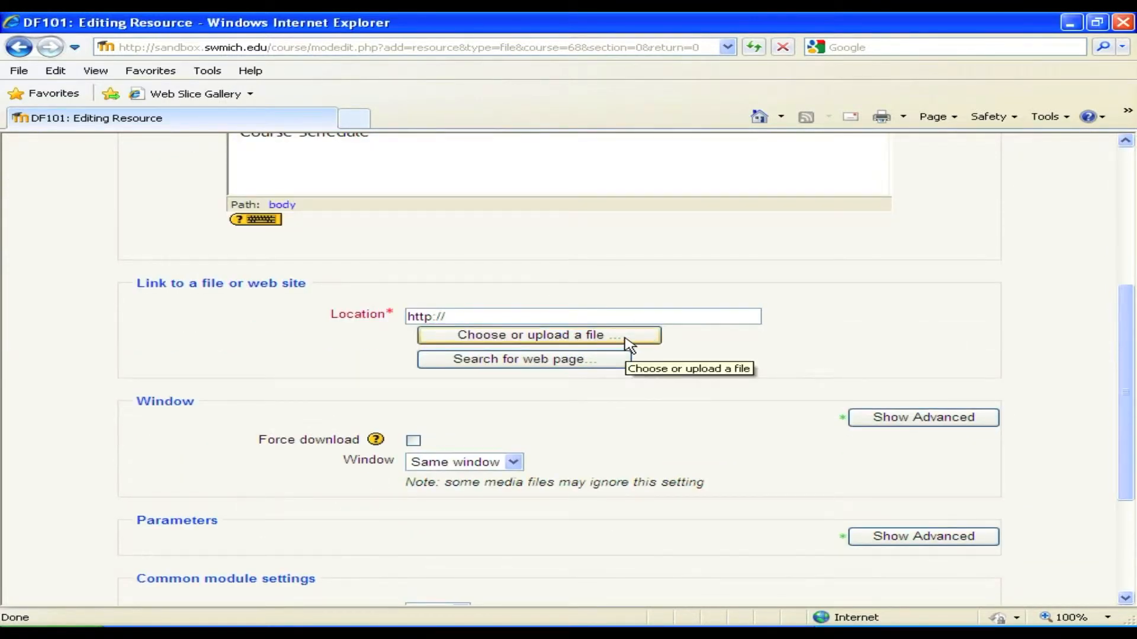
pyautogui.click(539, 334)
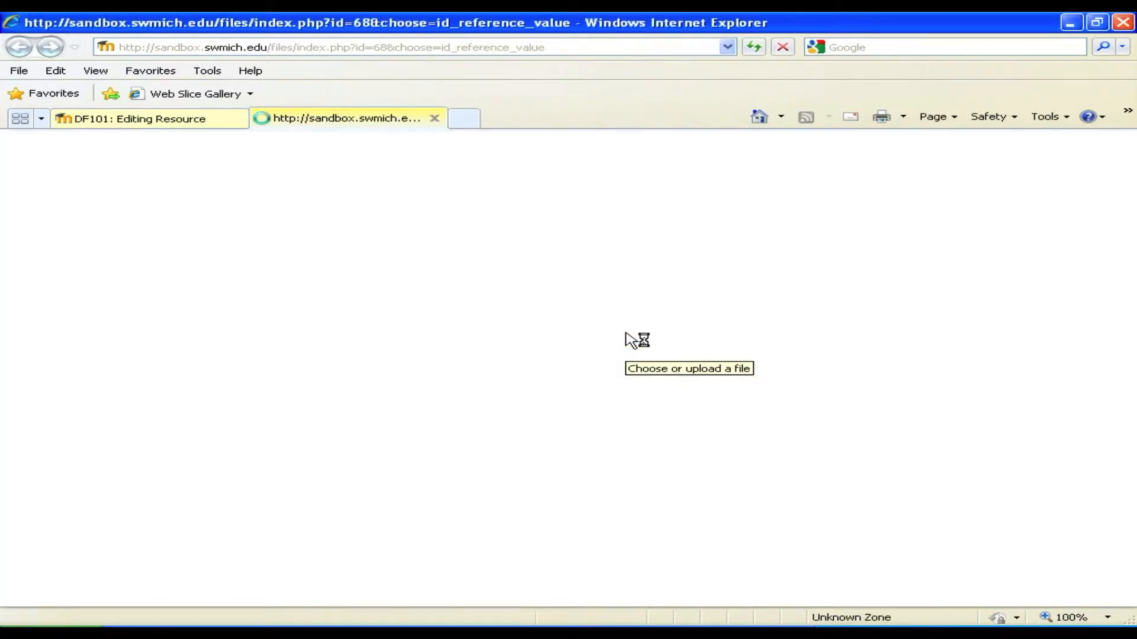
# Start a file upload and browse to My Computer's drives.
pyautogui.click(687, 368)
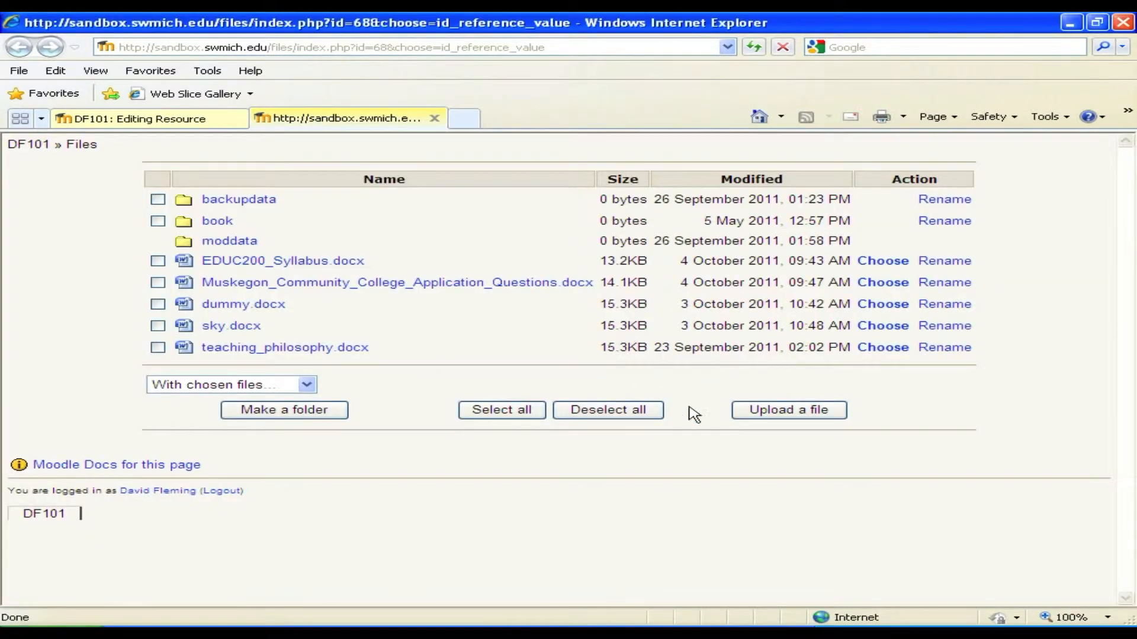
pyautogui.moveTo(788, 410)
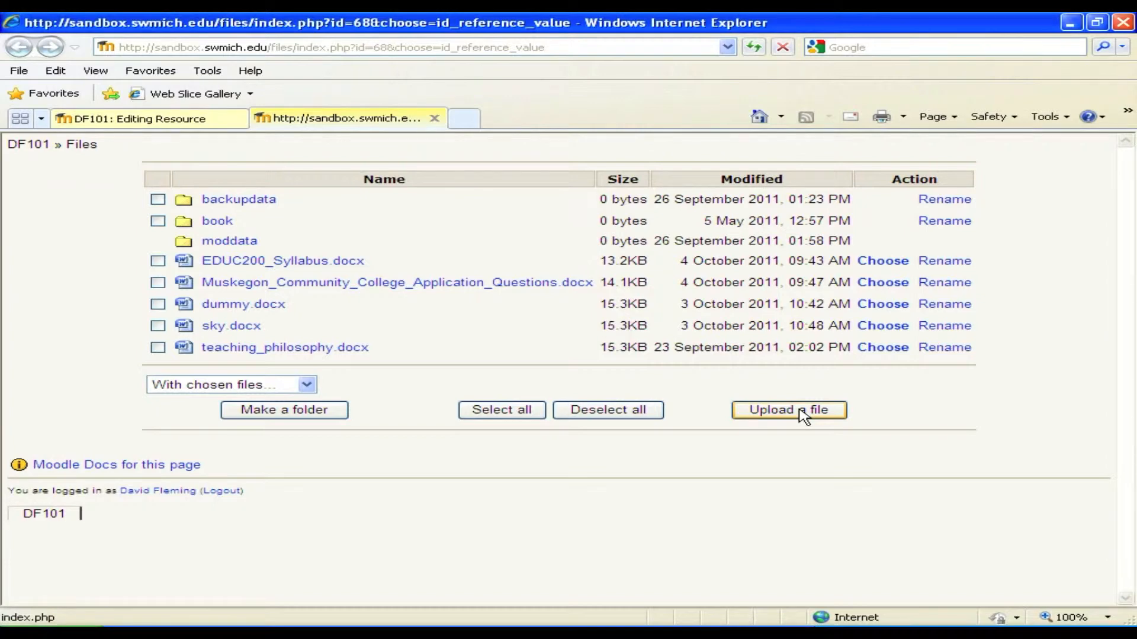
pyautogui.click(788, 410)
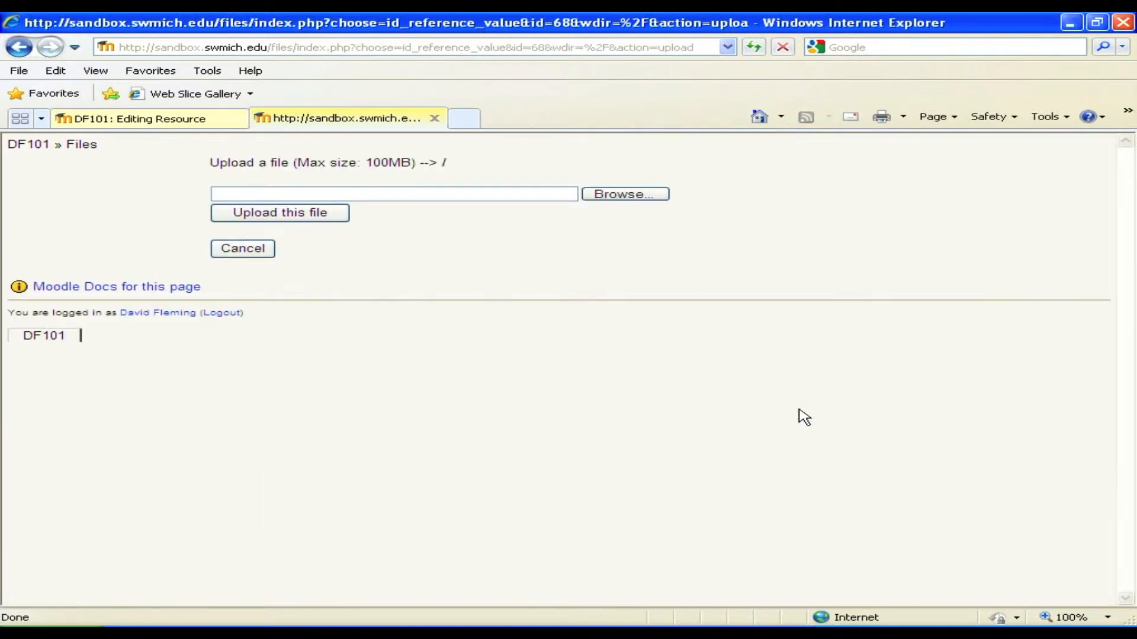
pyautogui.moveTo(599, 235)
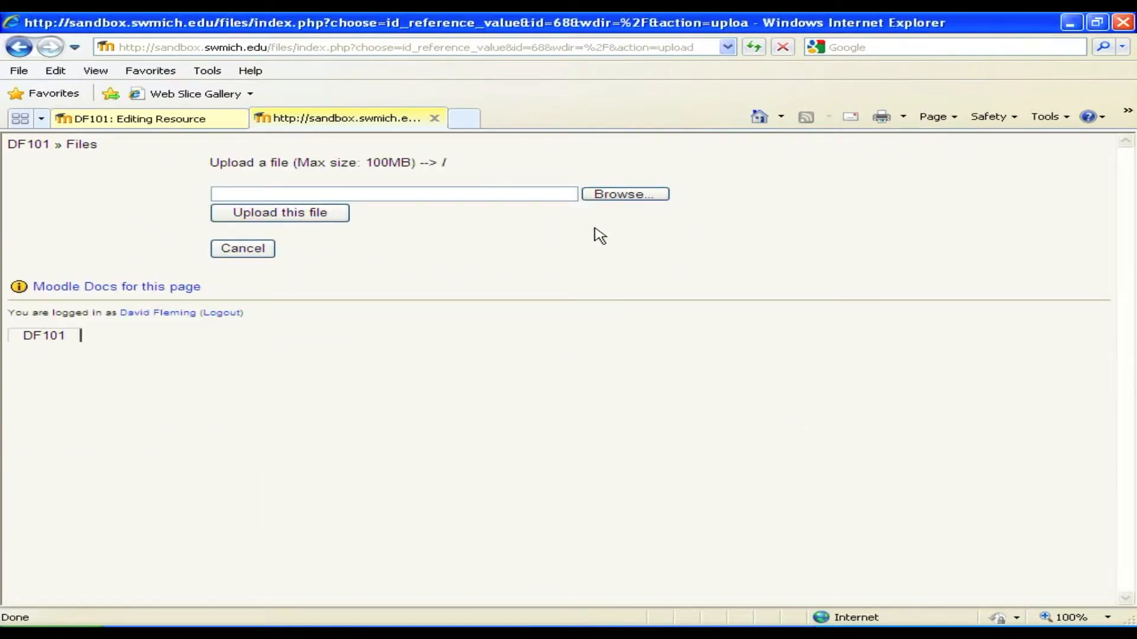
pyautogui.moveTo(622, 194)
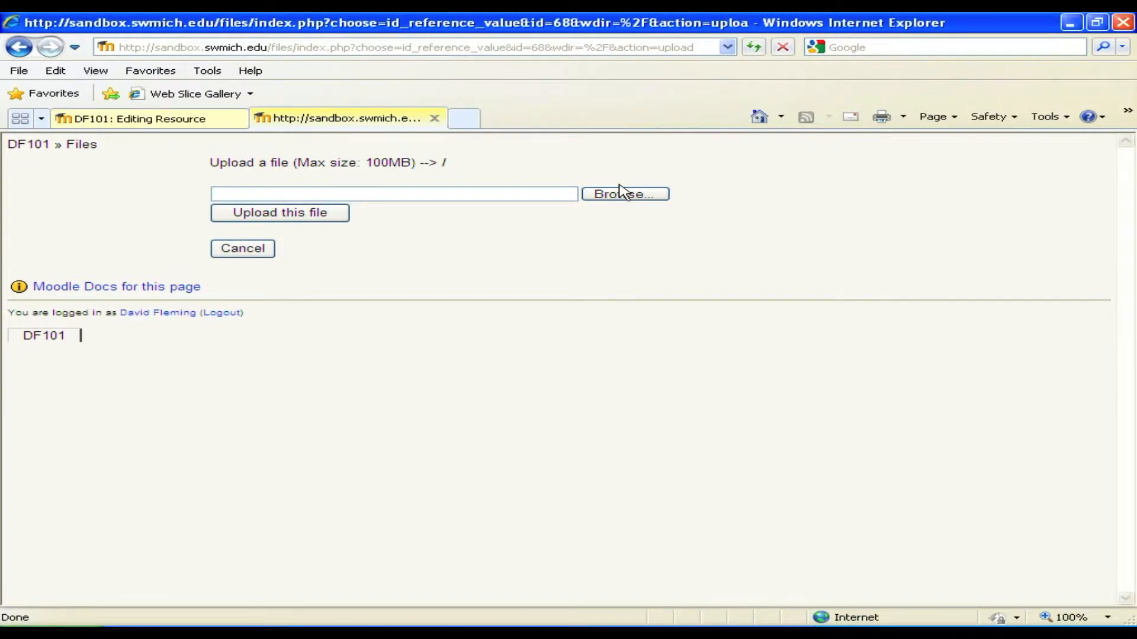
pyautogui.click(623, 194)
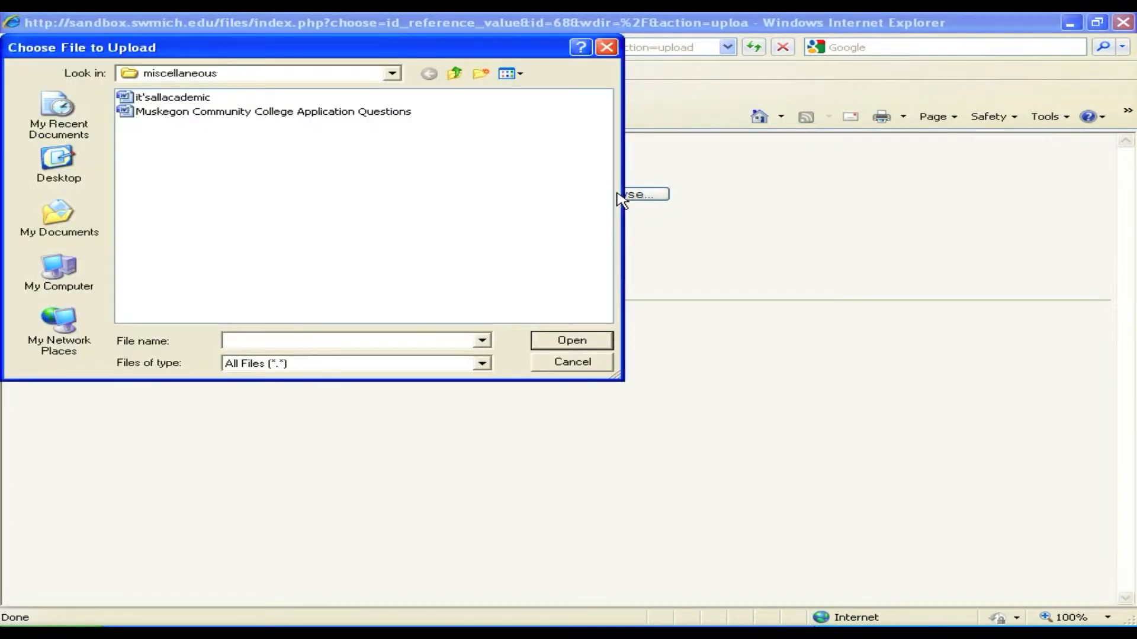
pyautogui.moveTo(188, 106)
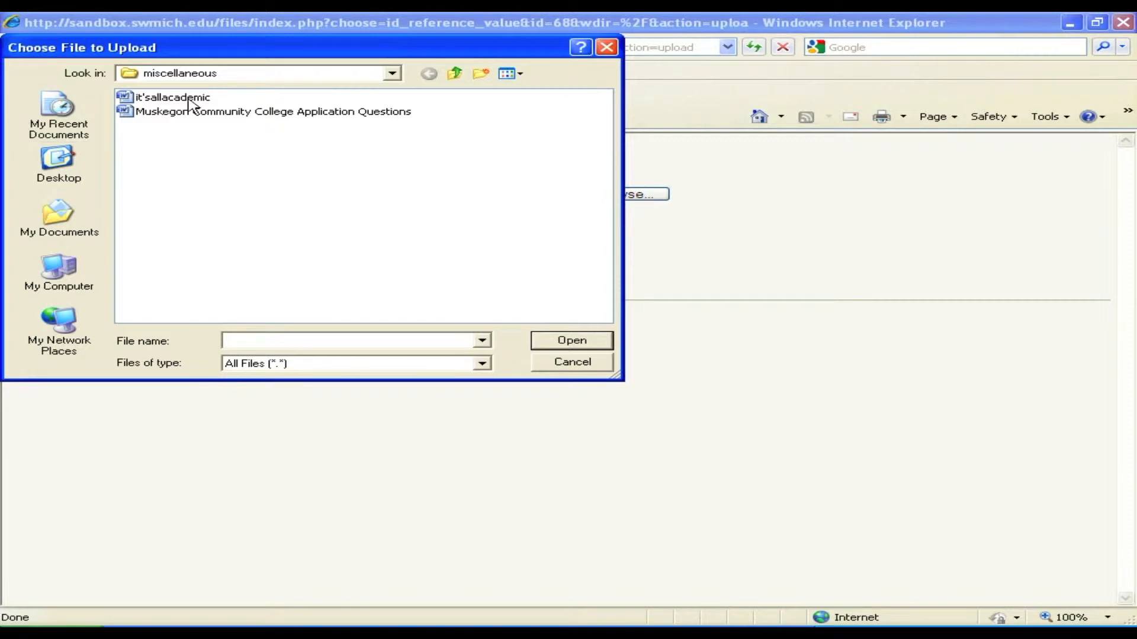
pyautogui.moveTo(58, 159)
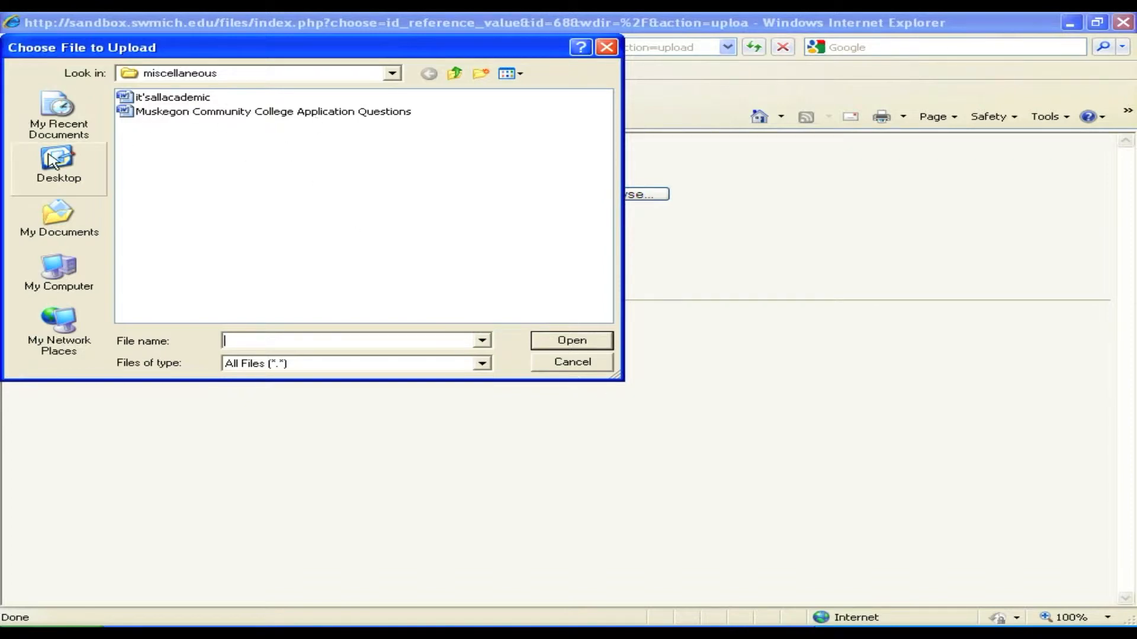
pyautogui.click(58, 275)
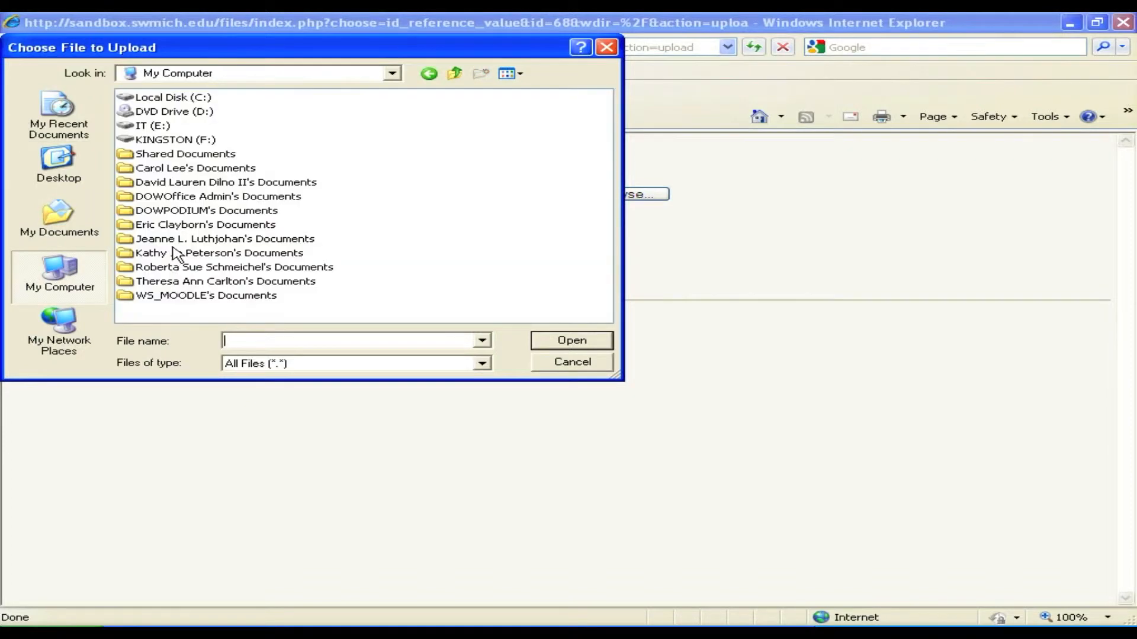
# Upload EDUC599 Syllabus from KINGSTON (F:) > Moodle into the course files.
pyautogui.doubleClick(174, 139)
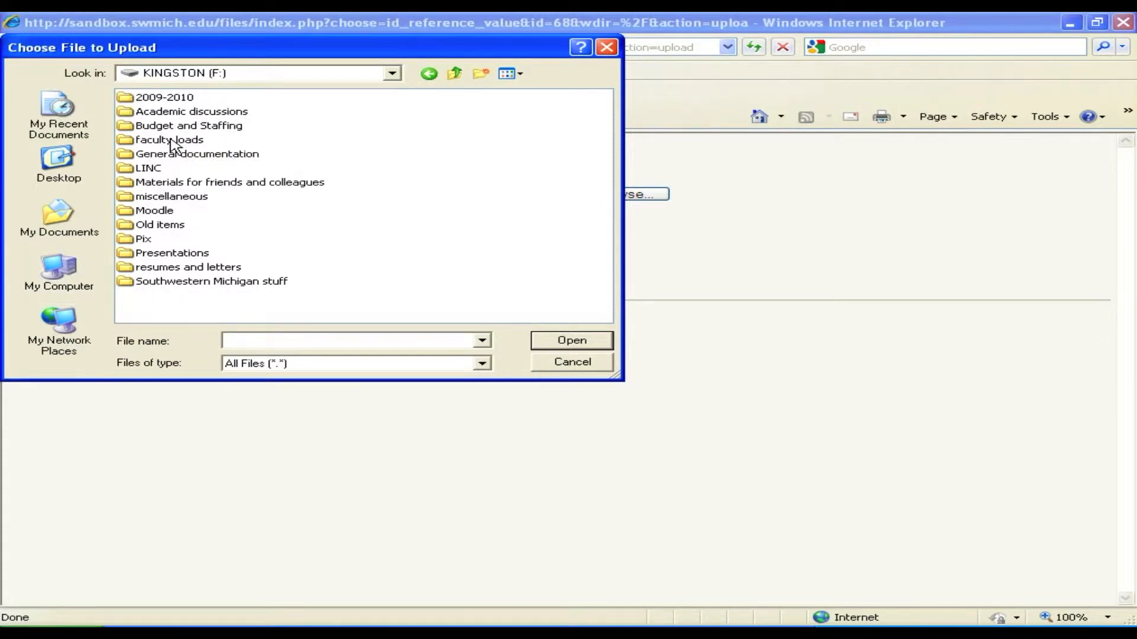
pyautogui.doubleClick(153, 210)
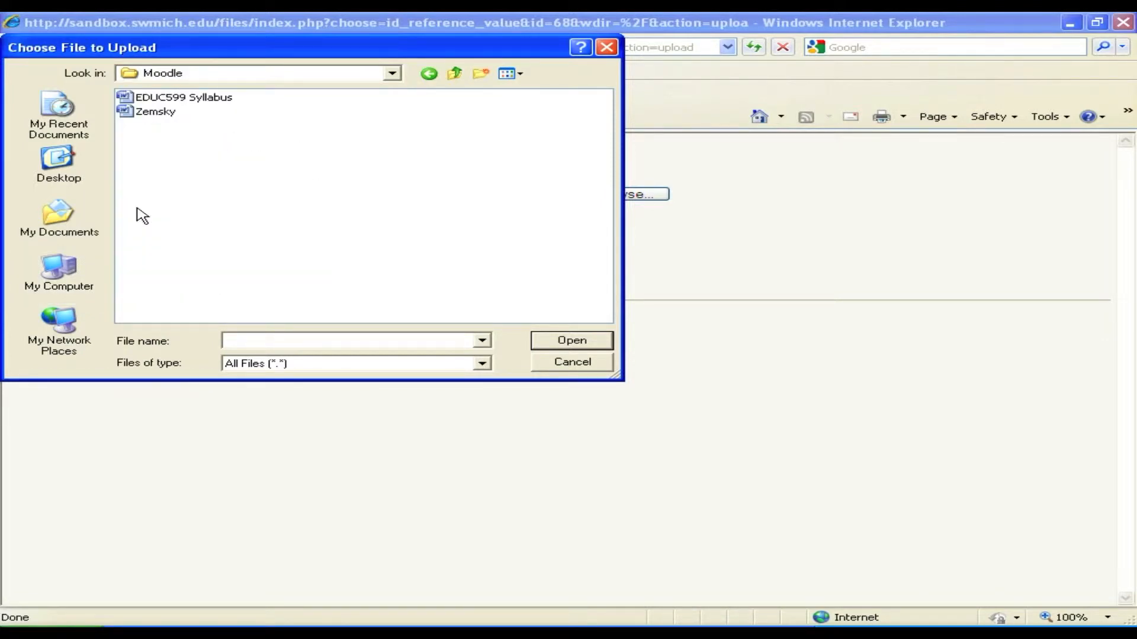
pyautogui.moveTo(211, 99)
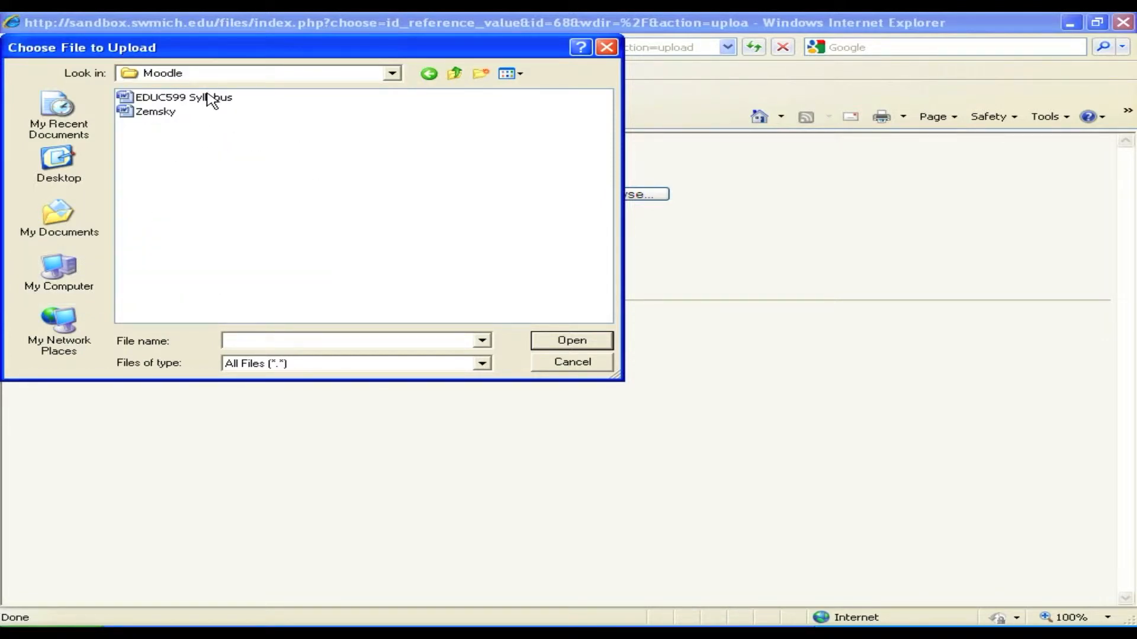
pyautogui.doubleClick(183, 97)
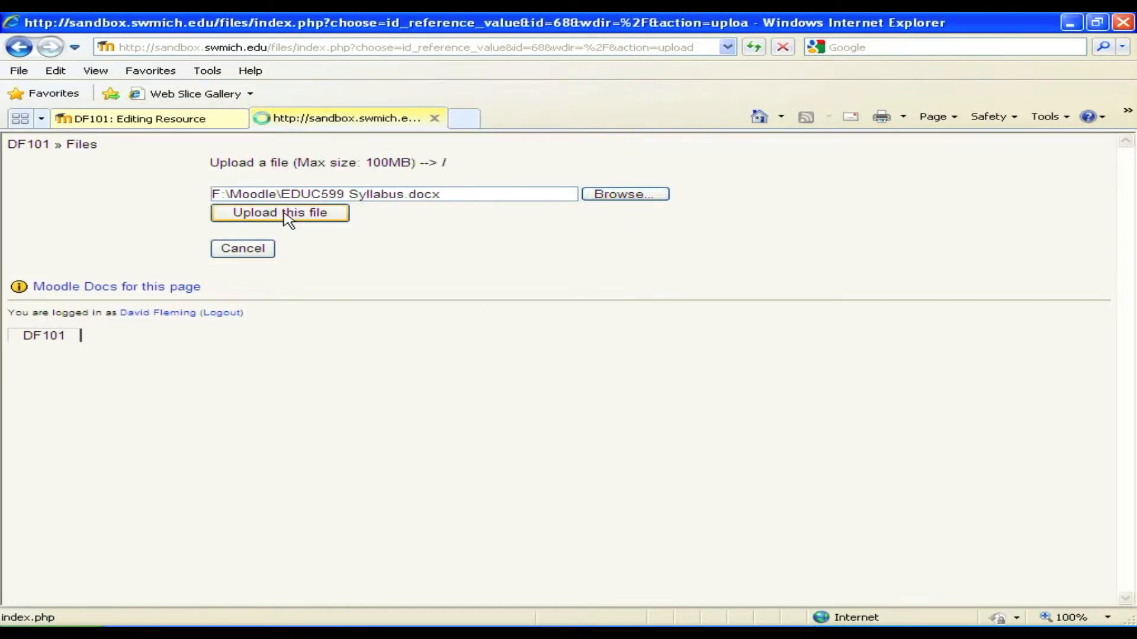
pyautogui.click(281, 212)
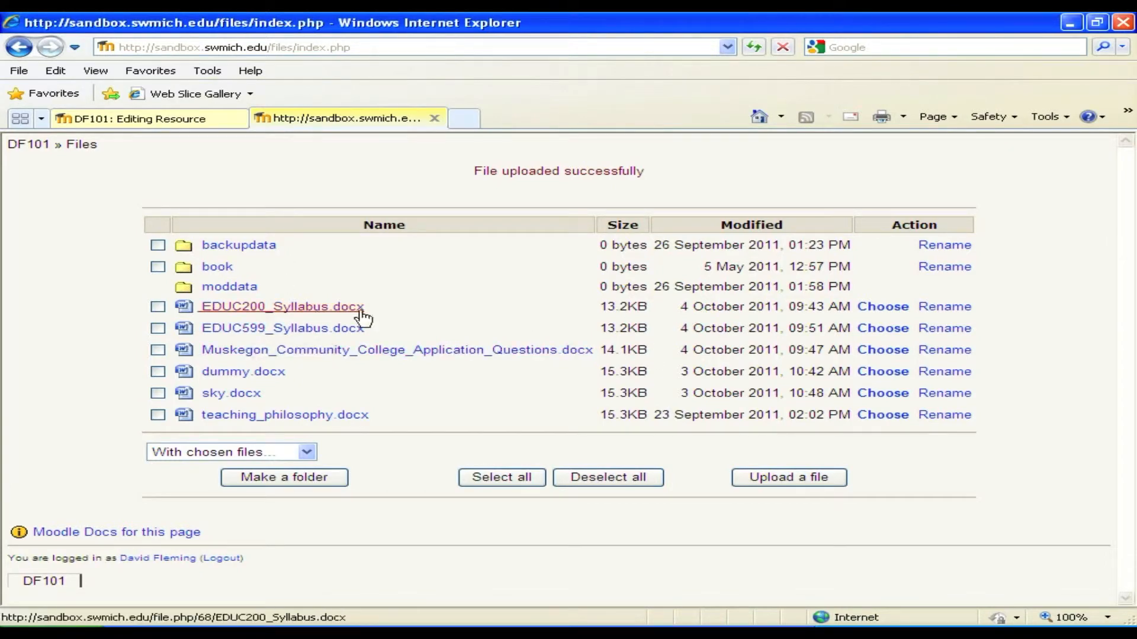
pyautogui.moveTo(282, 328)
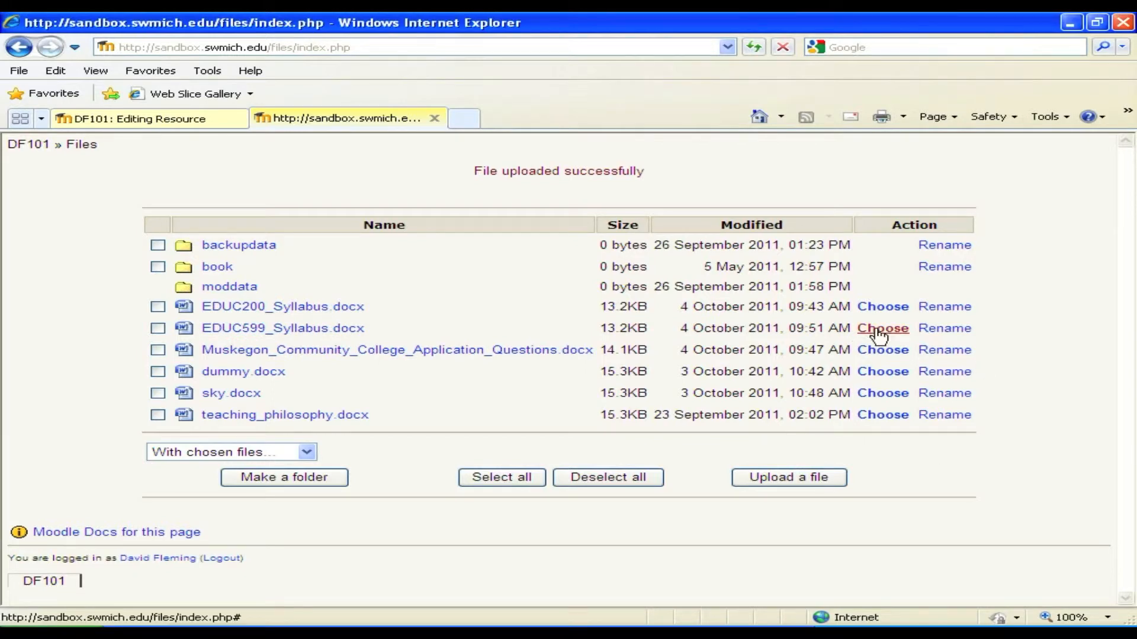
pyautogui.moveTo(884, 335)
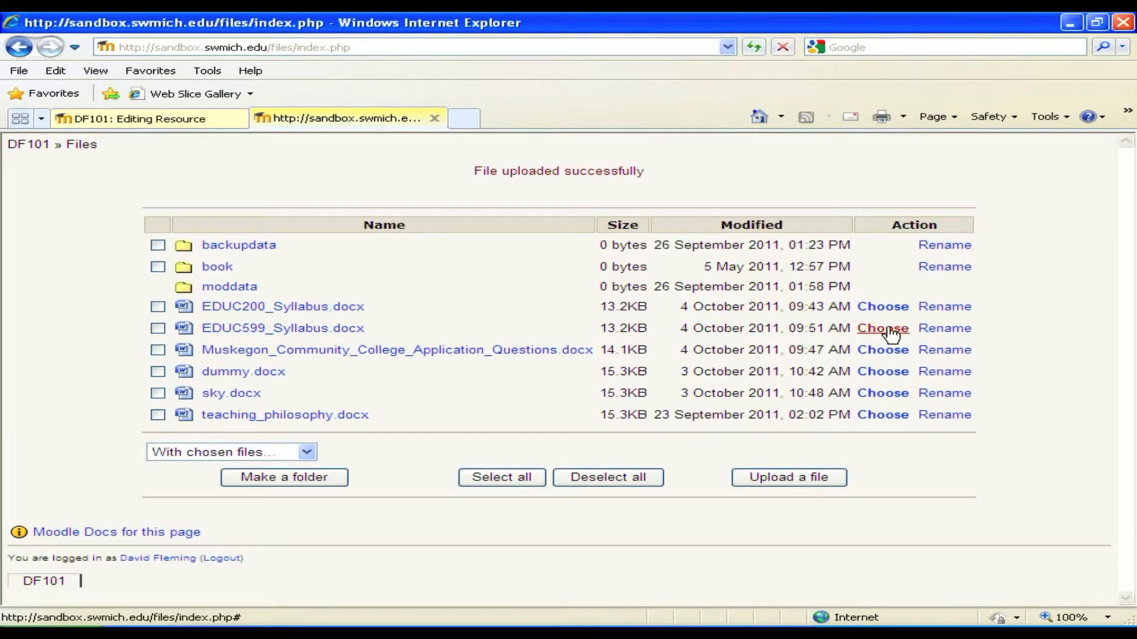
# Choose EDUC599_Syllabus.docx as the resource's linked file location.
pyautogui.click(882, 328)
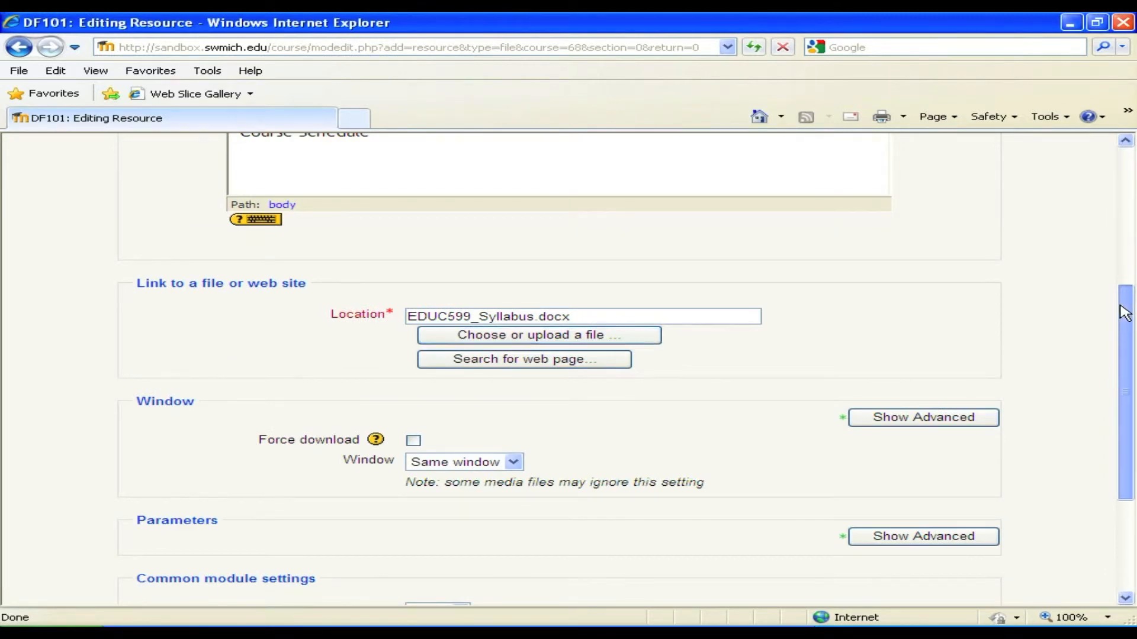
# Save and return to the course, then open the Syllabus entry in the first topic.
pyautogui.scroll(-3)
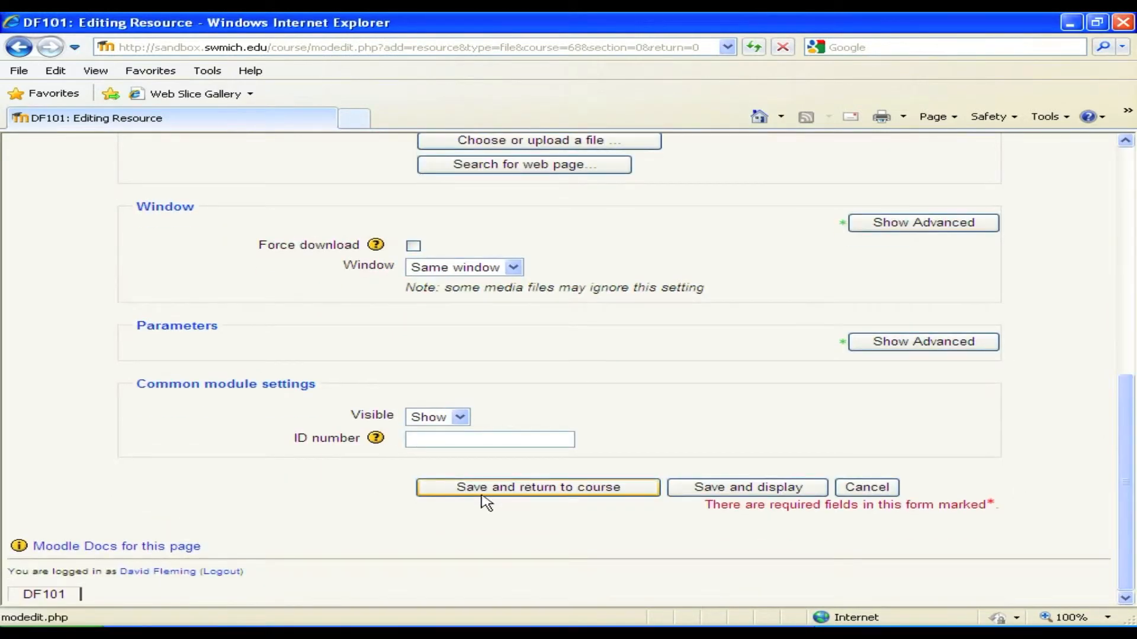
pyautogui.click(536, 487)
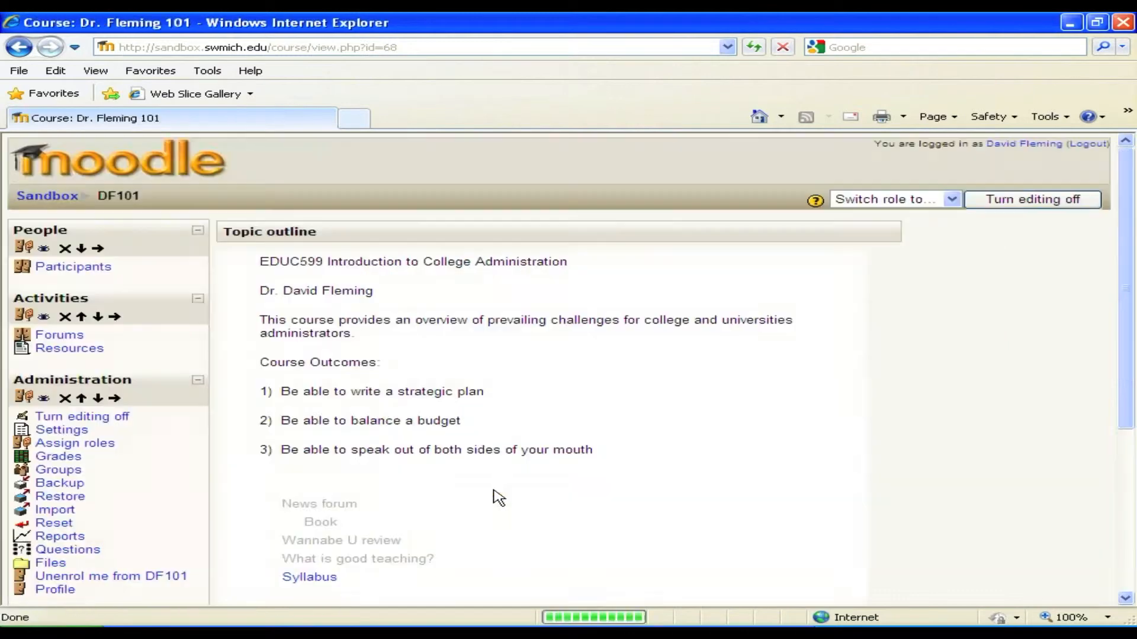
pyautogui.click(1032, 199)
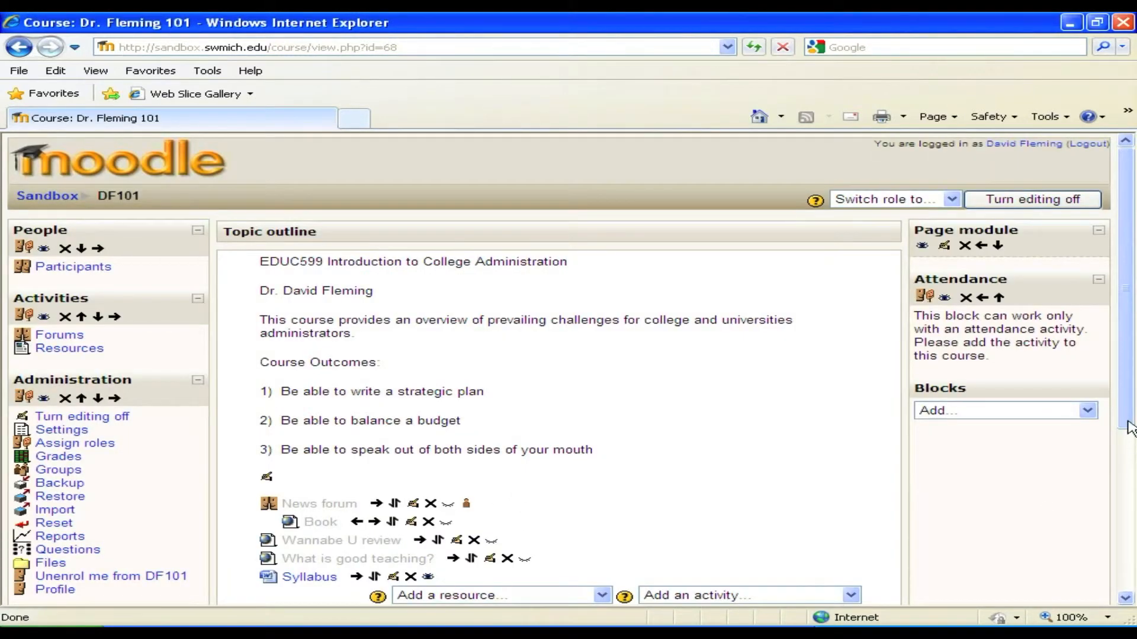
pyautogui.scroll(-3)
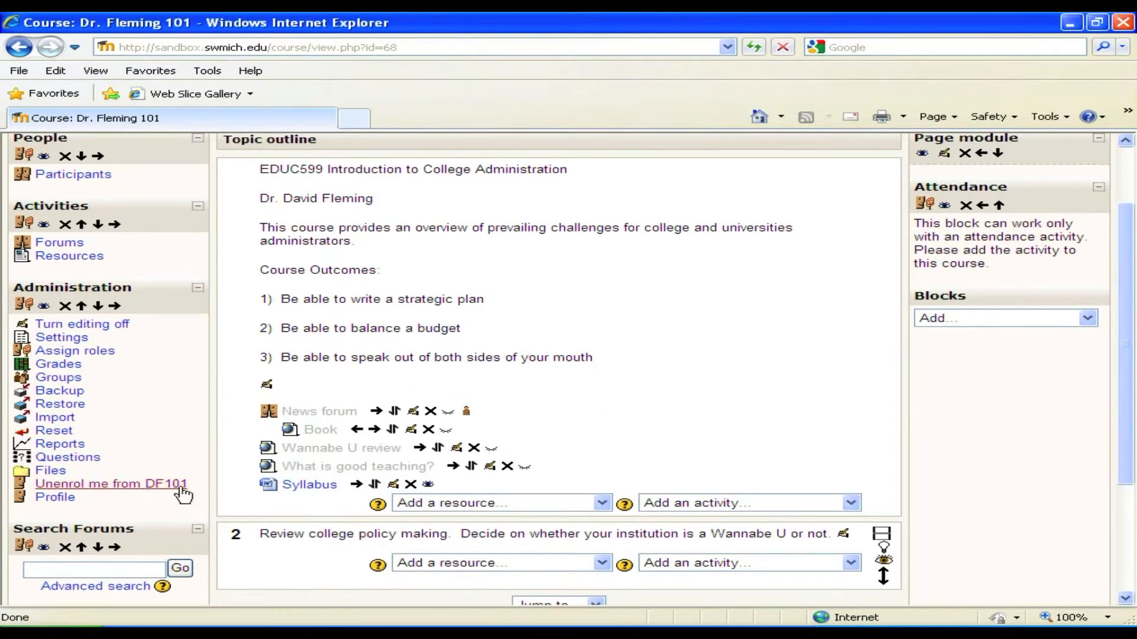
pyautogui.moveTo(345, 509)
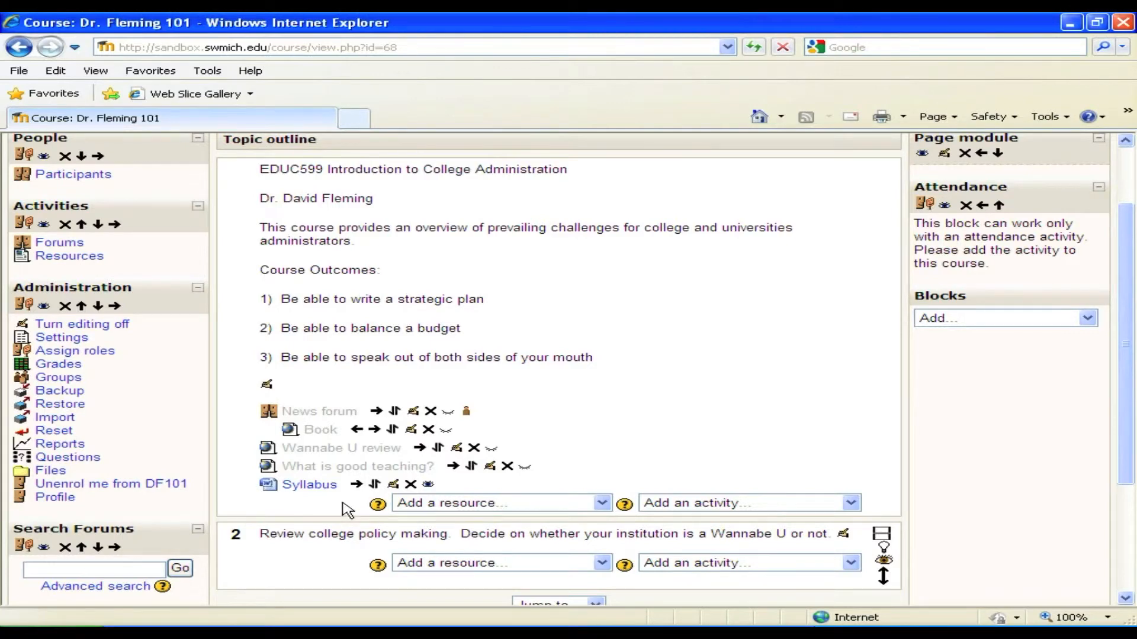
pyautogui.click(308, 484)
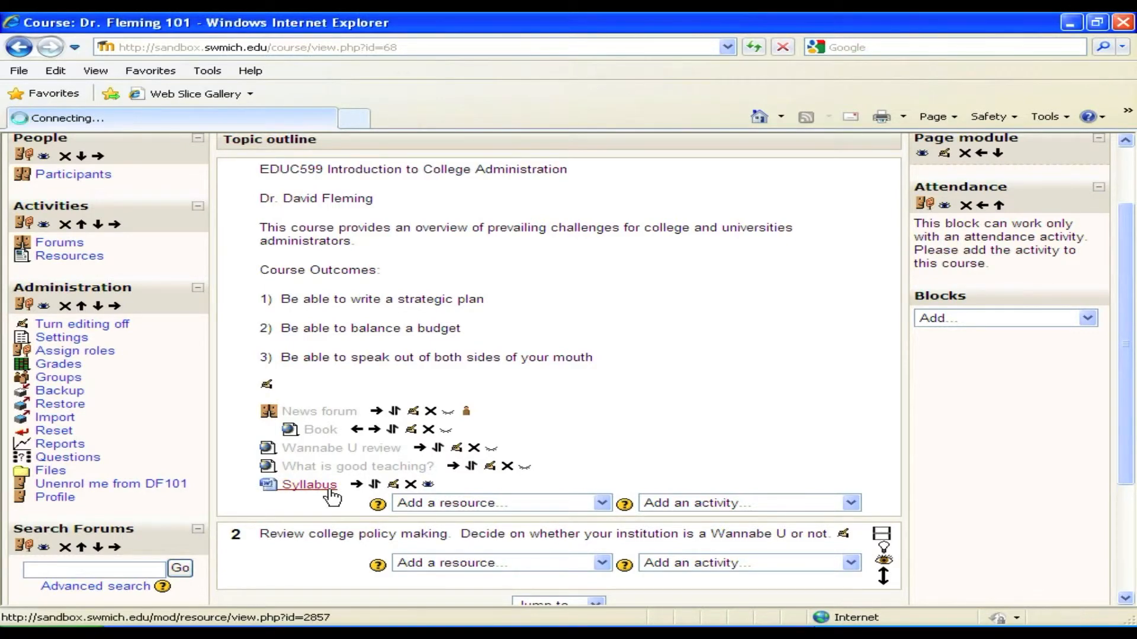
# Follow the Syllabus link and open EDUC599_Syllabus.docx instead of saving.
pyautogui.click(309, 484)
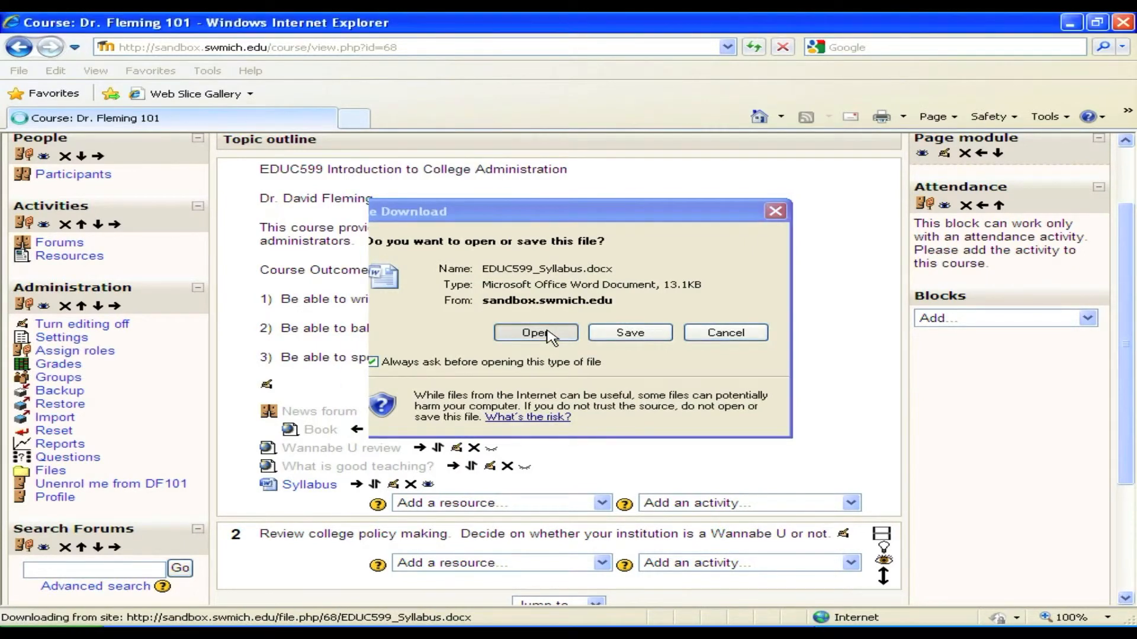
pyautogui.click(535, 332)
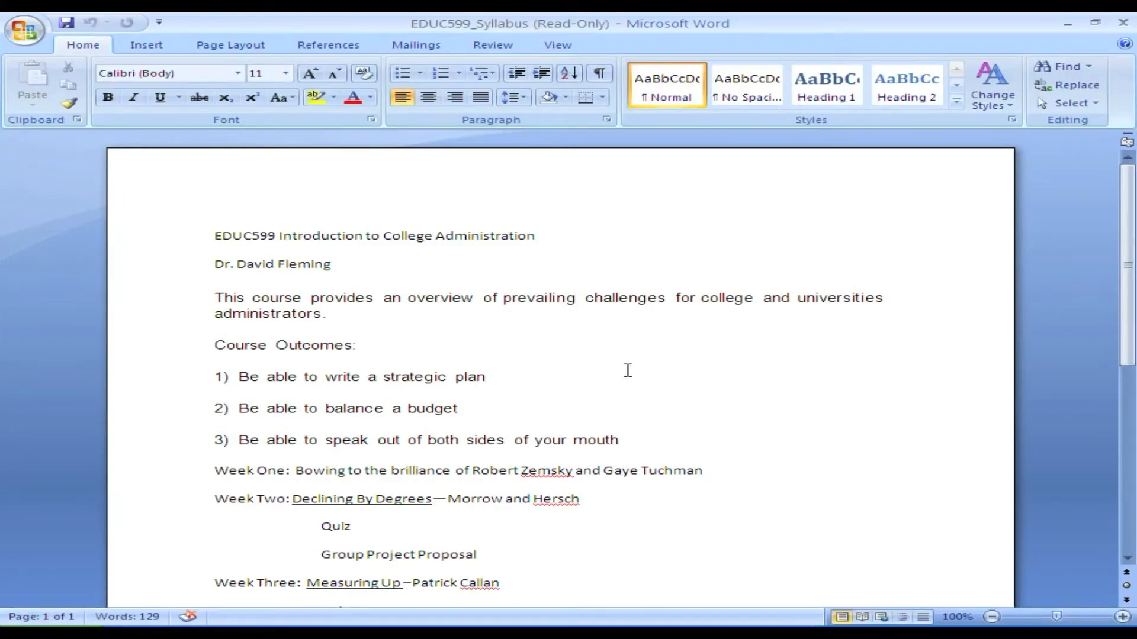
pyautogui.click(215, 236)
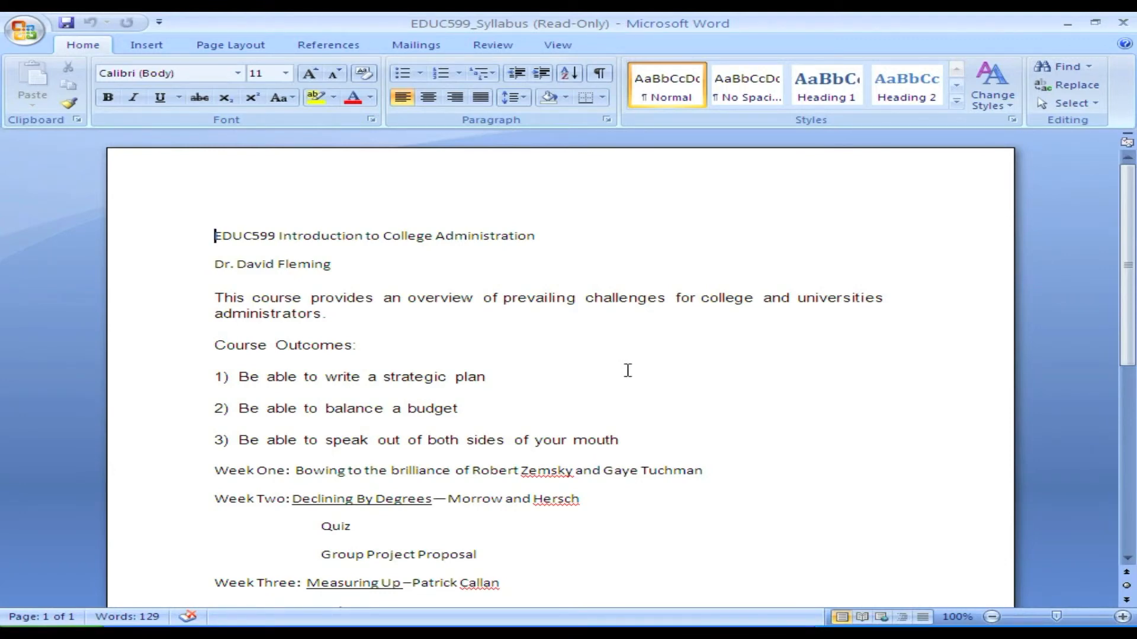
pyautogui.moveTo(656, 373)
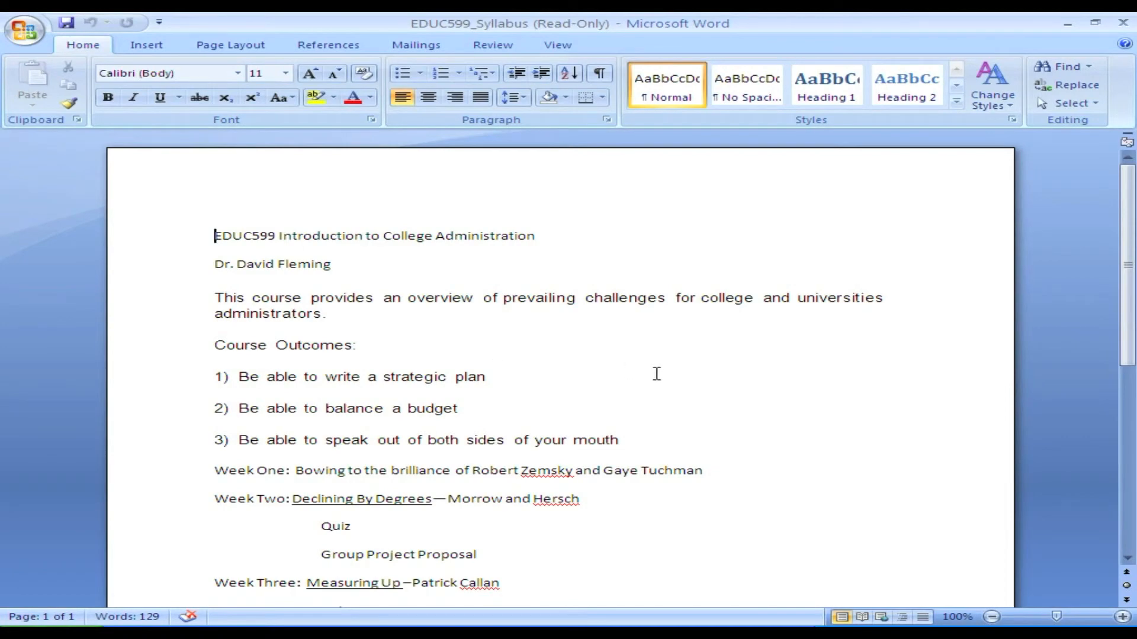